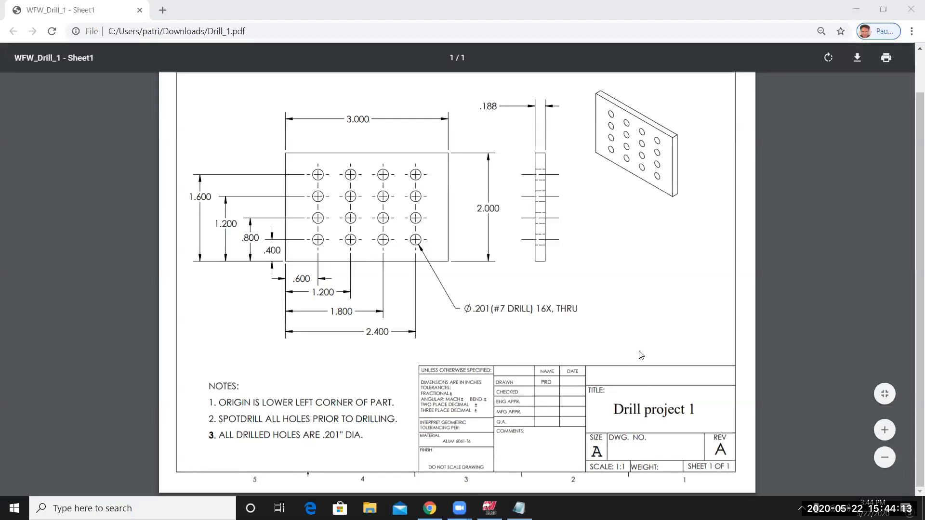
mouse_move(755, 366)
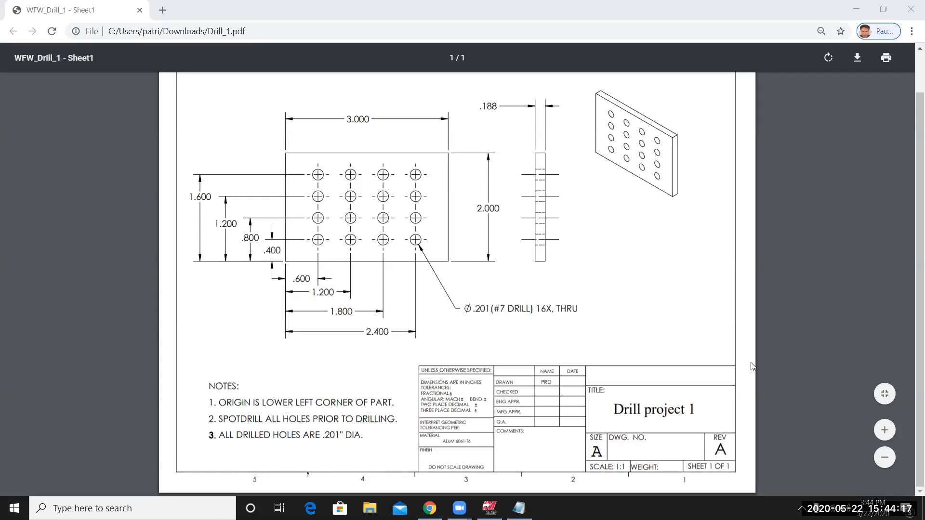
mouse_move(757, 370)
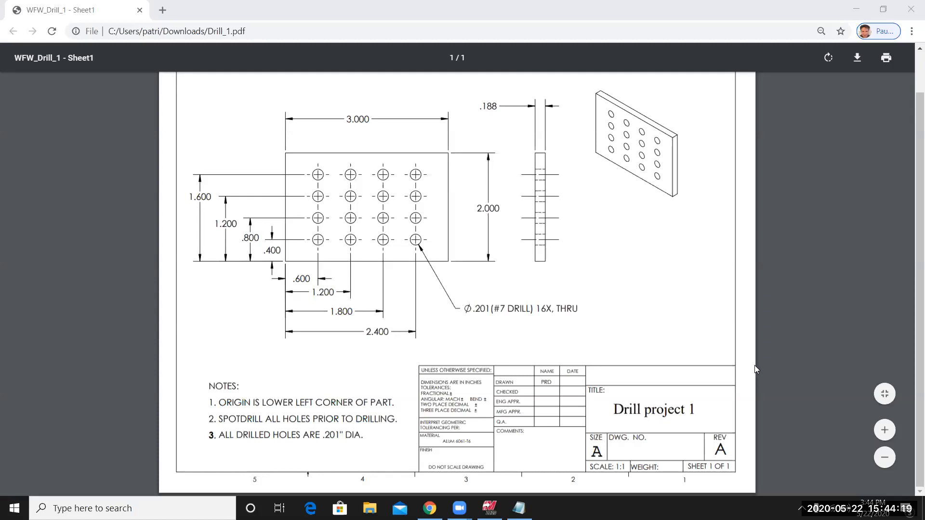
mouse_move(651, 478)
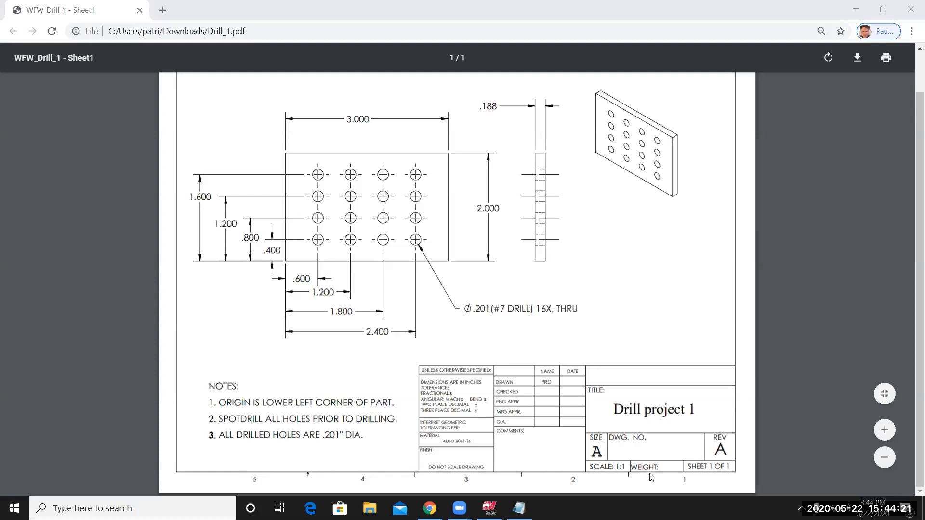
mouse_move(668, 399)
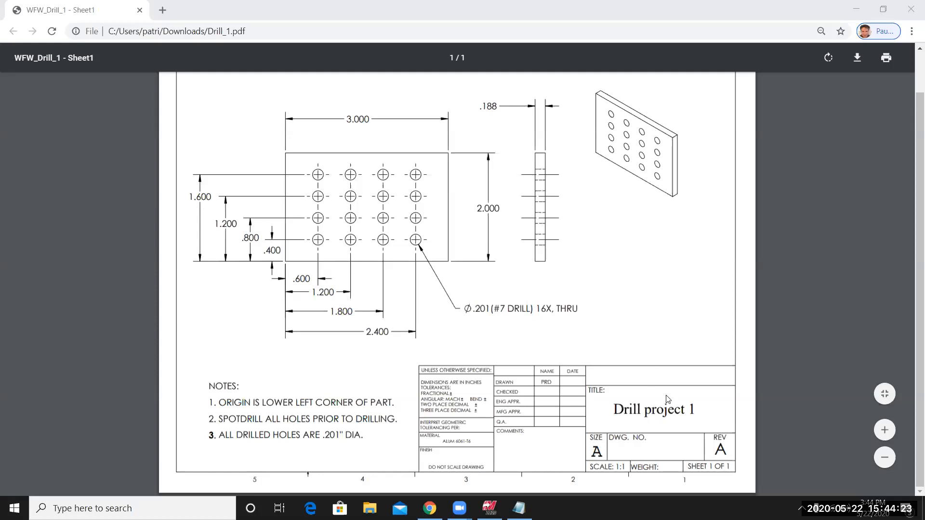
mouse_move(378, 256)
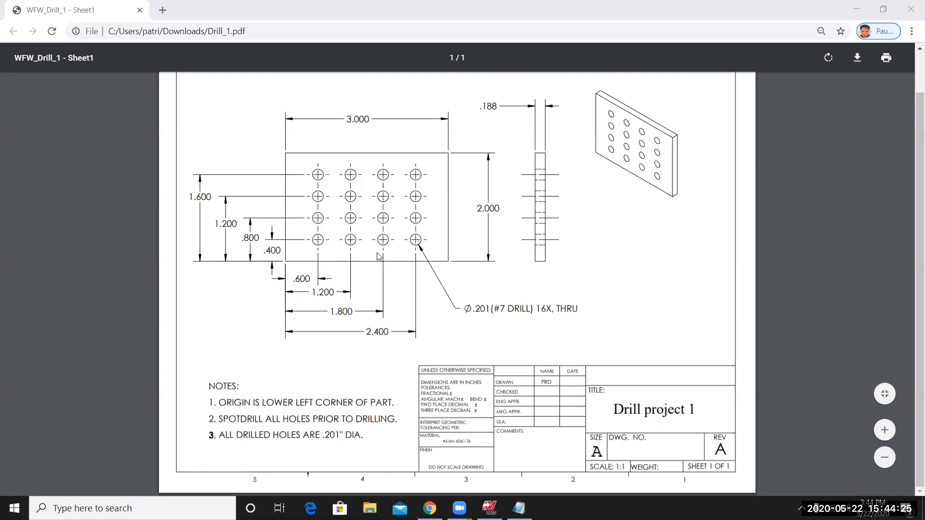
mouse_move(341, 149)
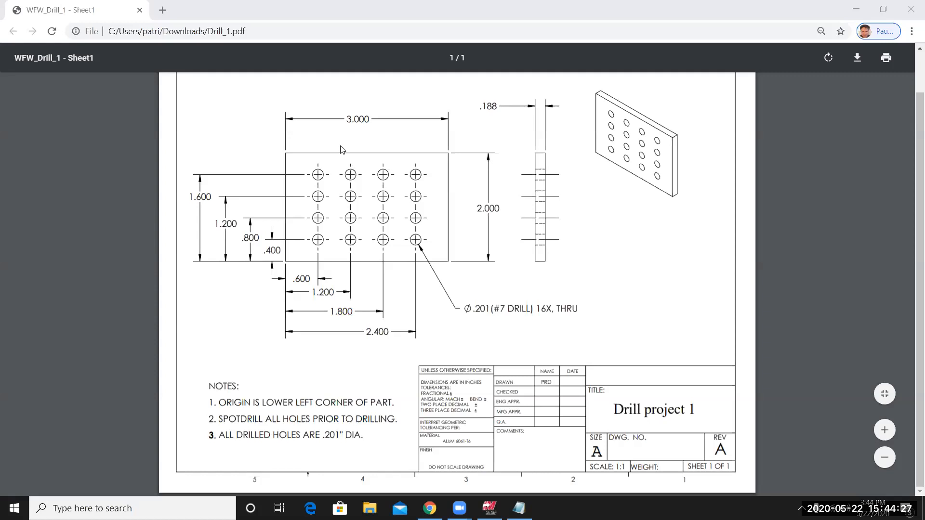
mouse_move(494, 239)
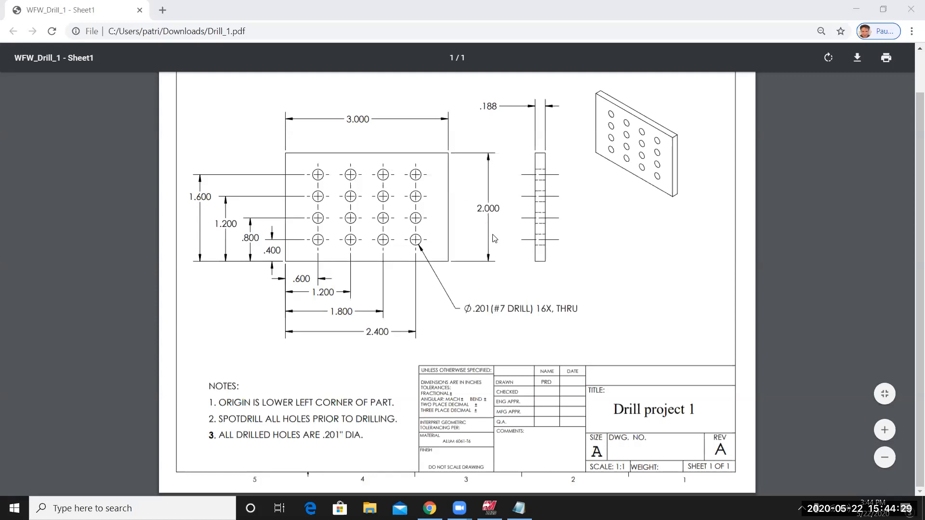
mouse_move(498, 121)
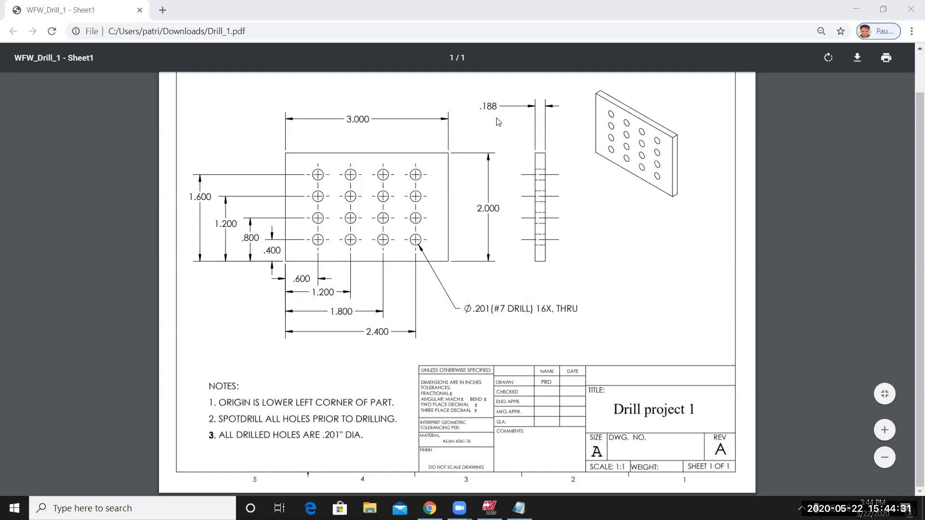
mouse_move(438, 324)
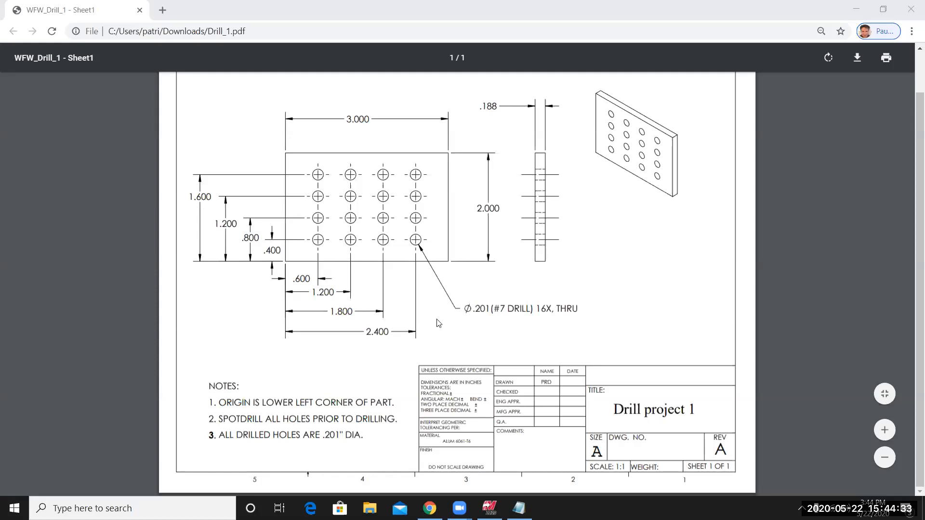
mouse_move(501, 294)
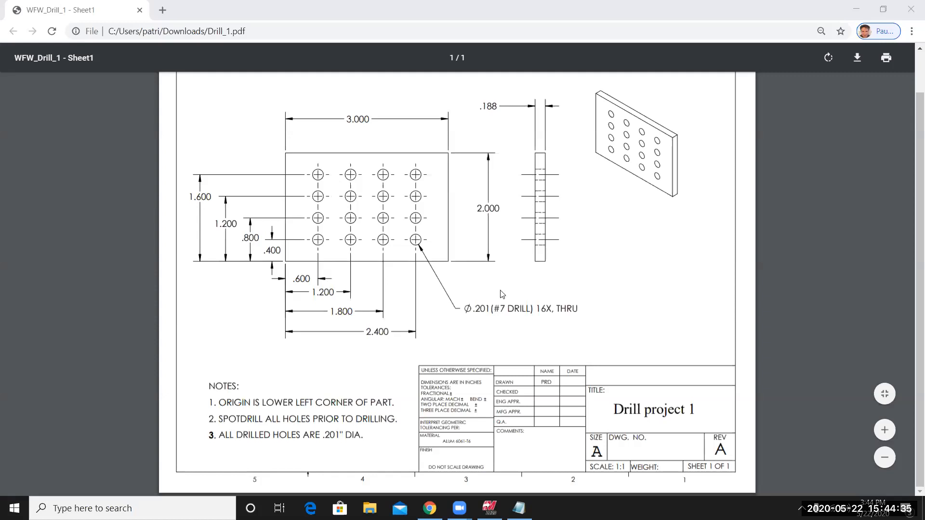
mouse_move(424, 308)
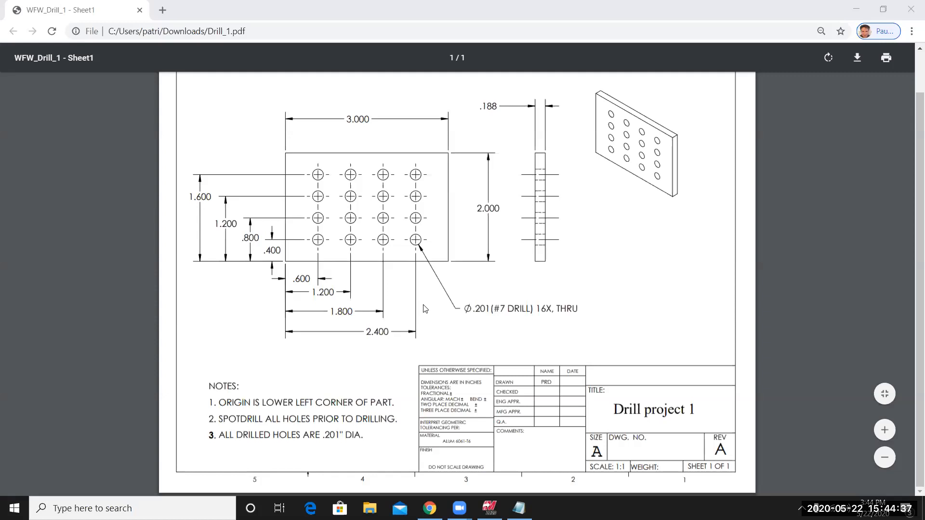
mouse_move(457, 324)
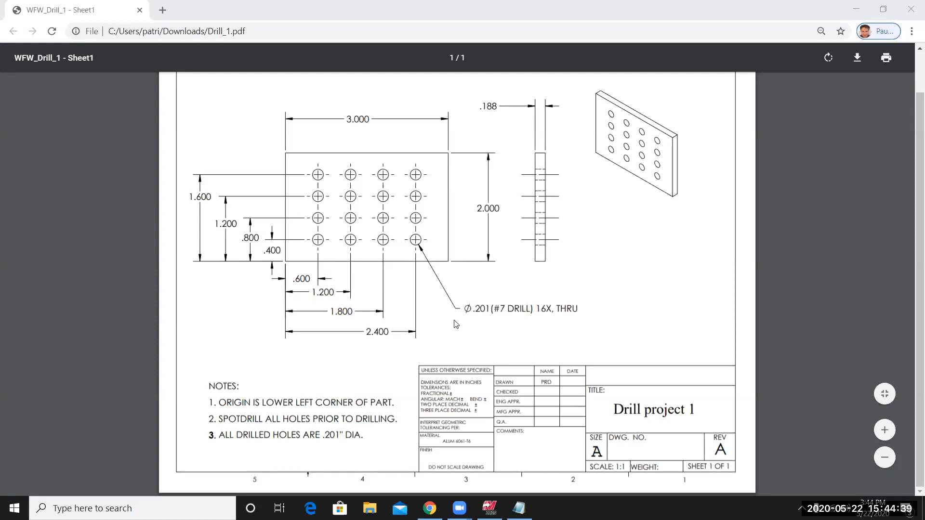
mouse_move(542, 328)
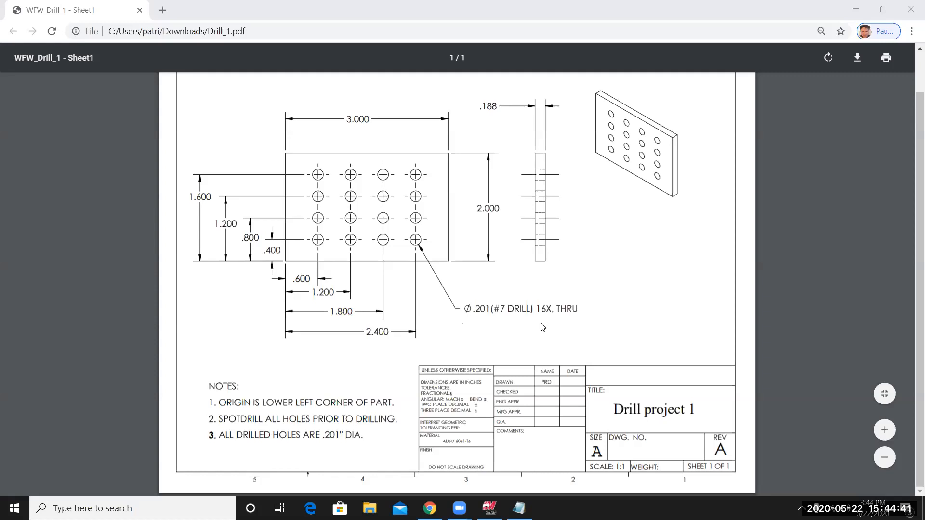
mouse_move(305, 367)
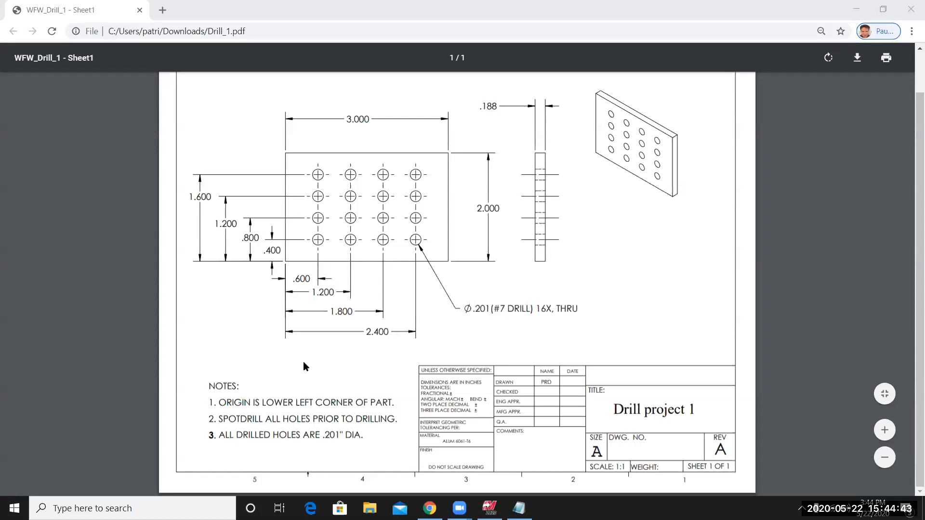
mouse_move(246, 362)
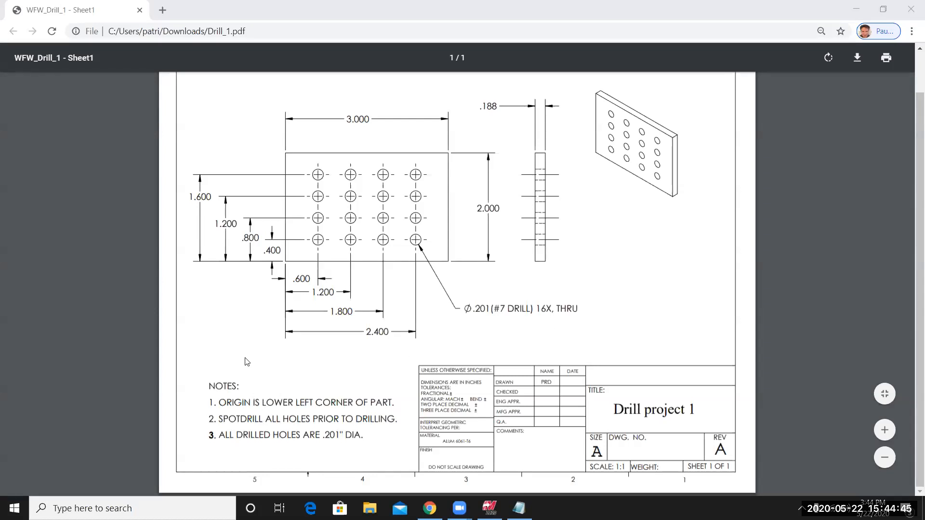
mouse_move(257, 383)
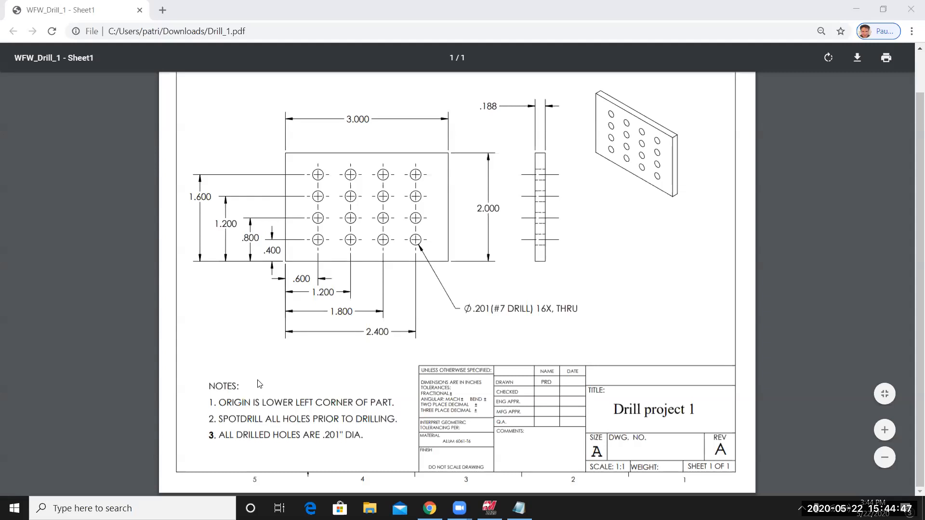
mouse_move(250, 391)
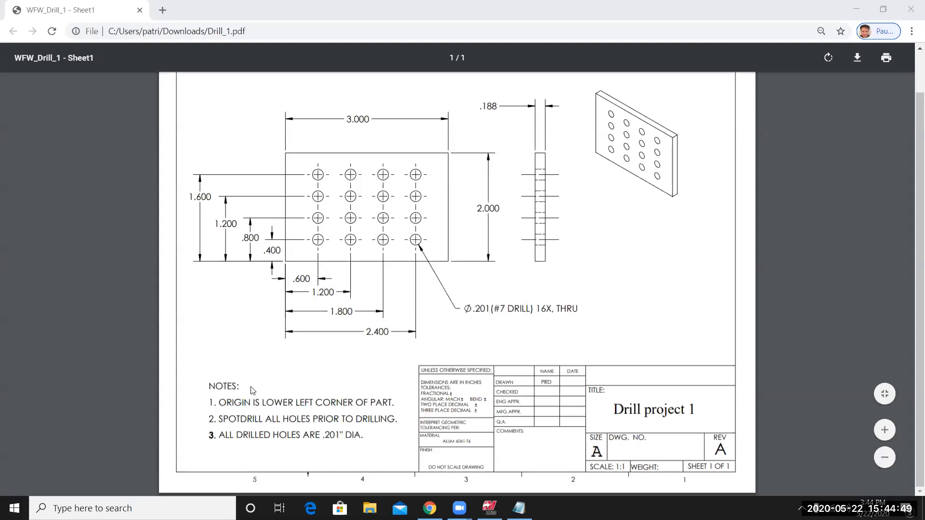
mouse_move(392, 396)
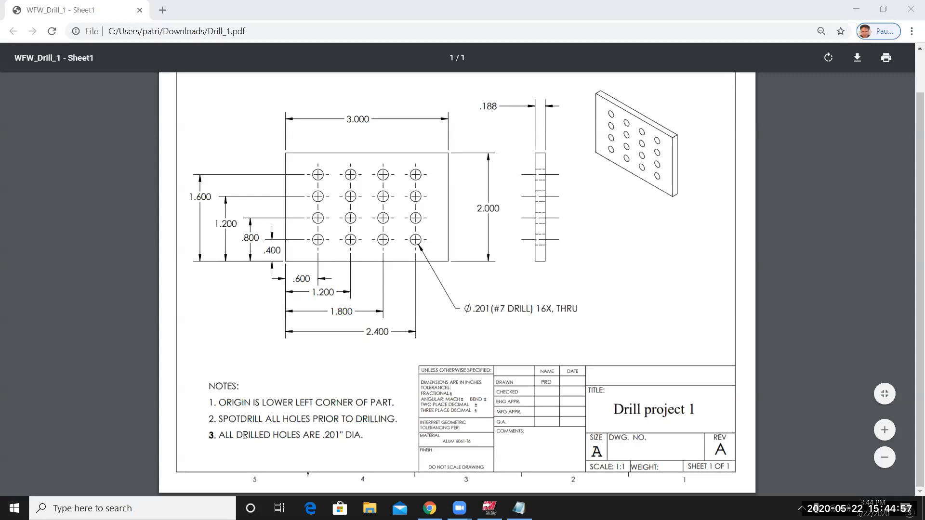
mouse_move(412, 420)
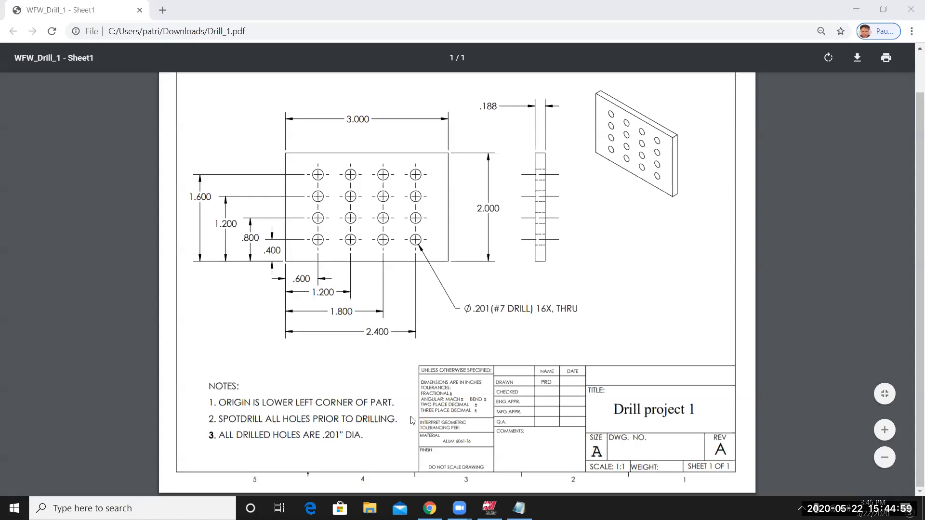
mouse_move(378, 249)
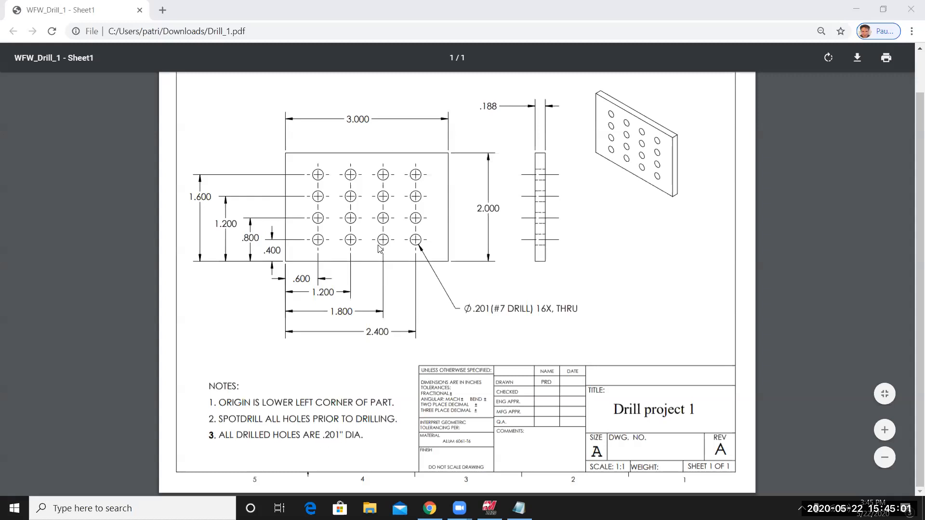
mouse_move(489, 508)
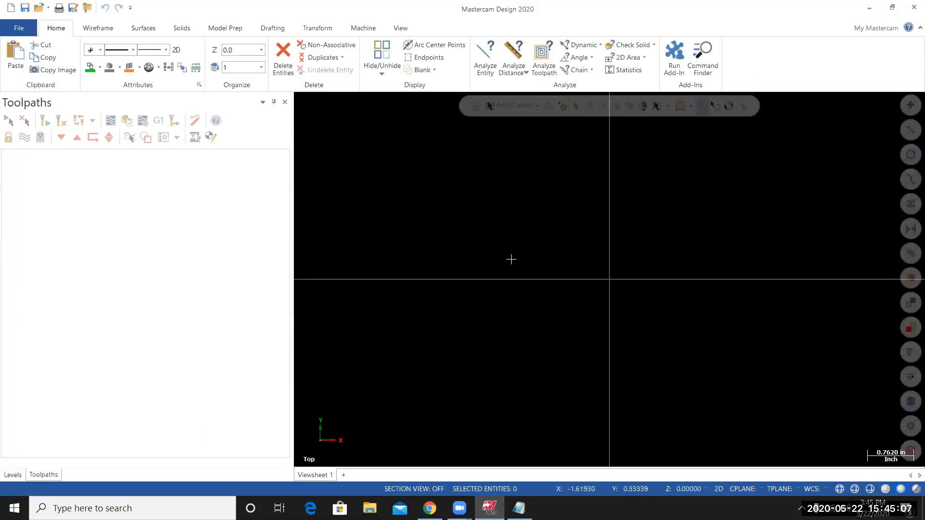
mouse_move(483, 256)
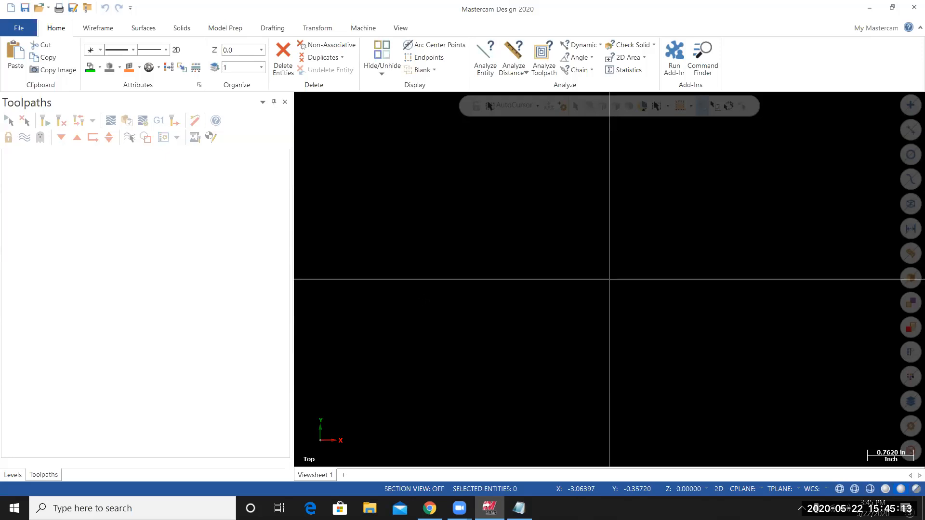
mouse_move(366, 149)
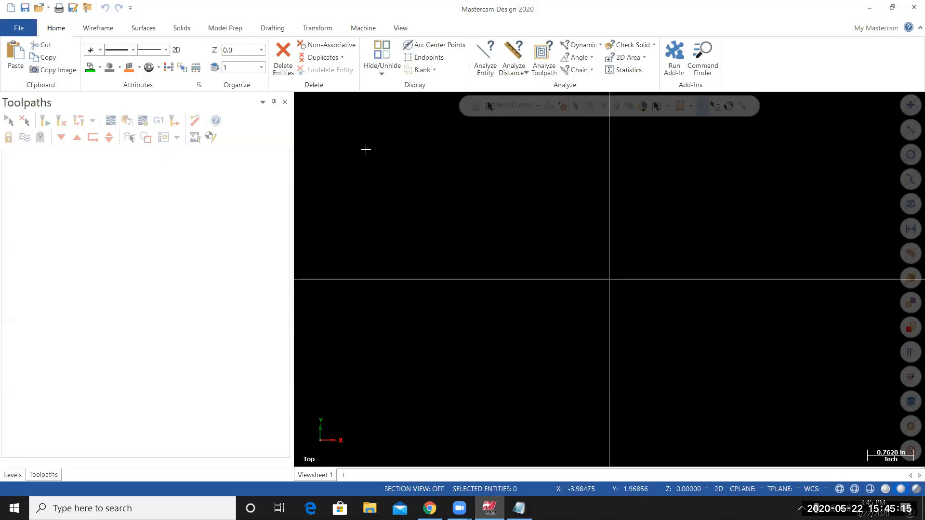
Show the Levels manager from View > Managers, then hide it again
click(400, 28)
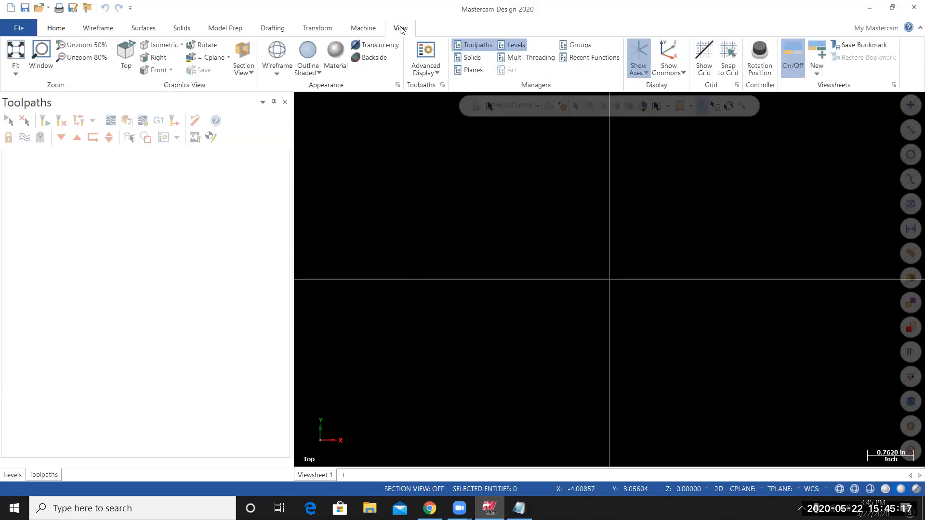
mouse_move(638, 53)
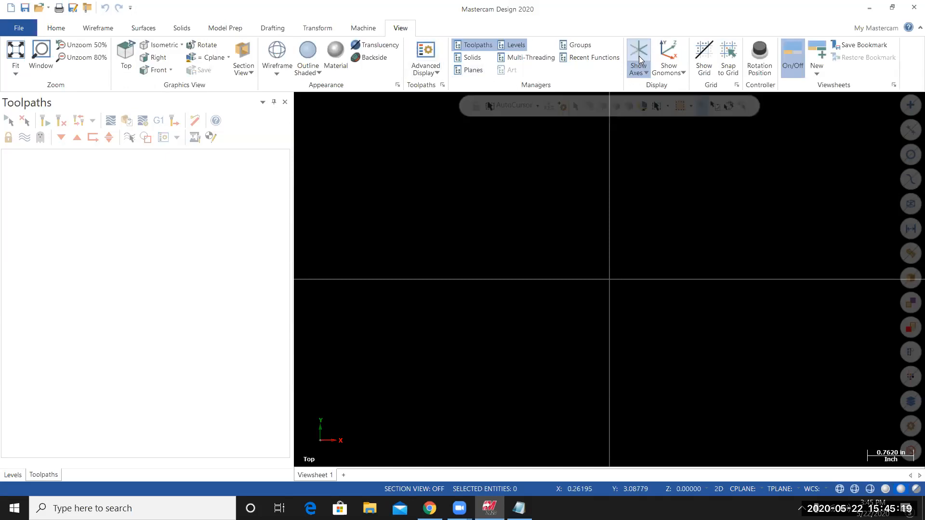
mouse_move(639, 54)
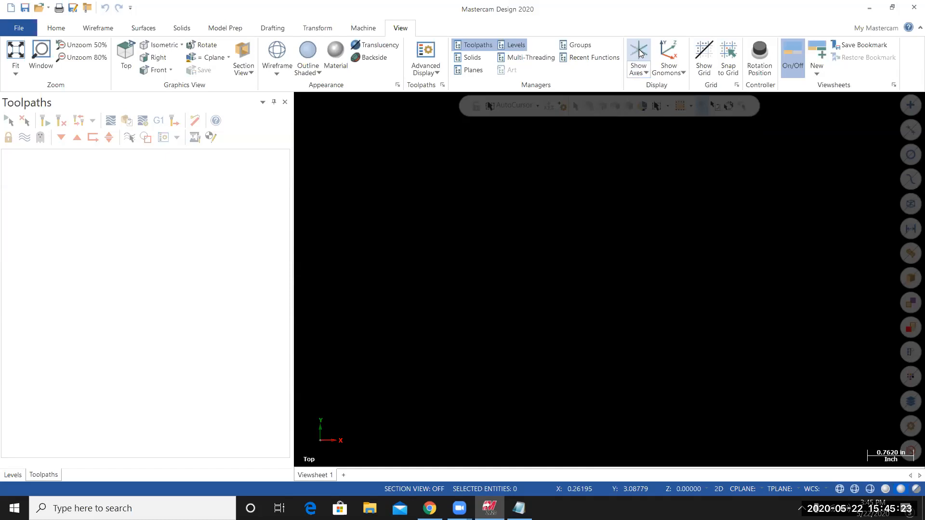
mouse_move(668, 53)
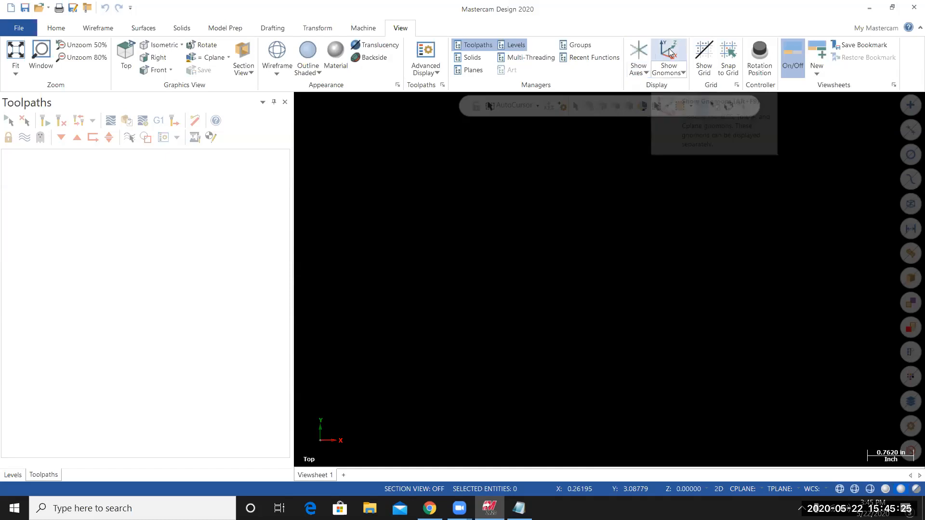
click(668, 53)
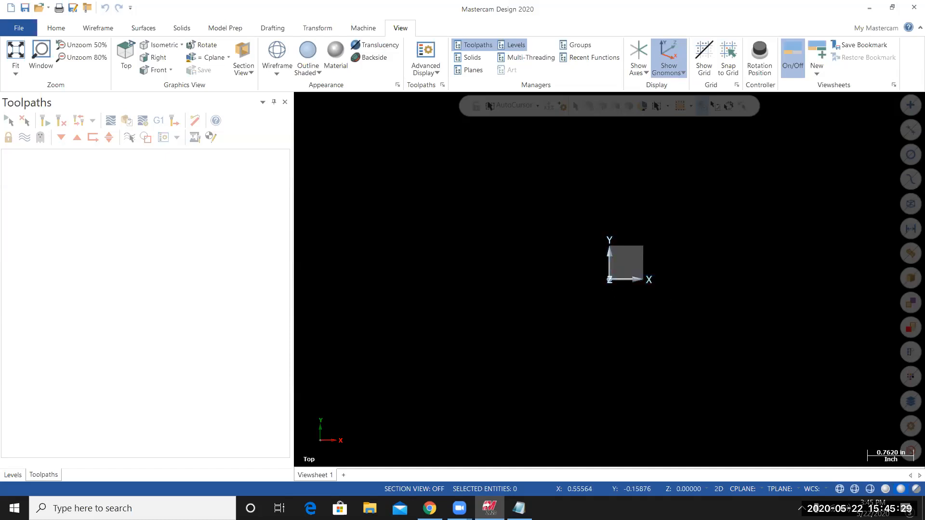
mouse_move(607, 189)
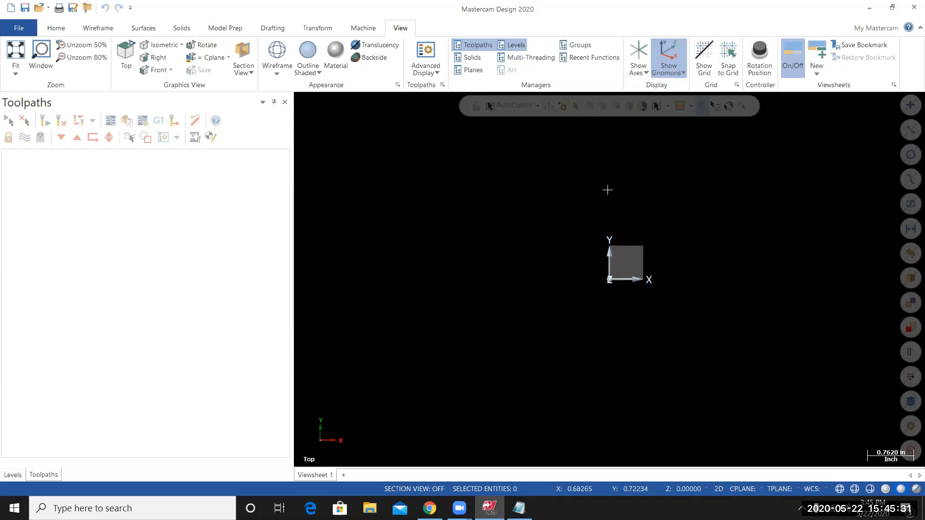
mouse_move(640, 251)
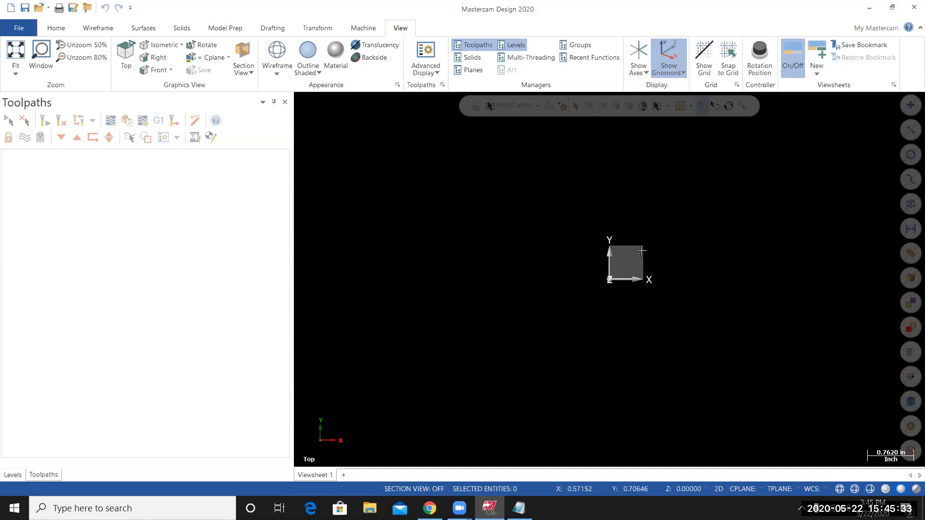
mouse_move(418, 184)
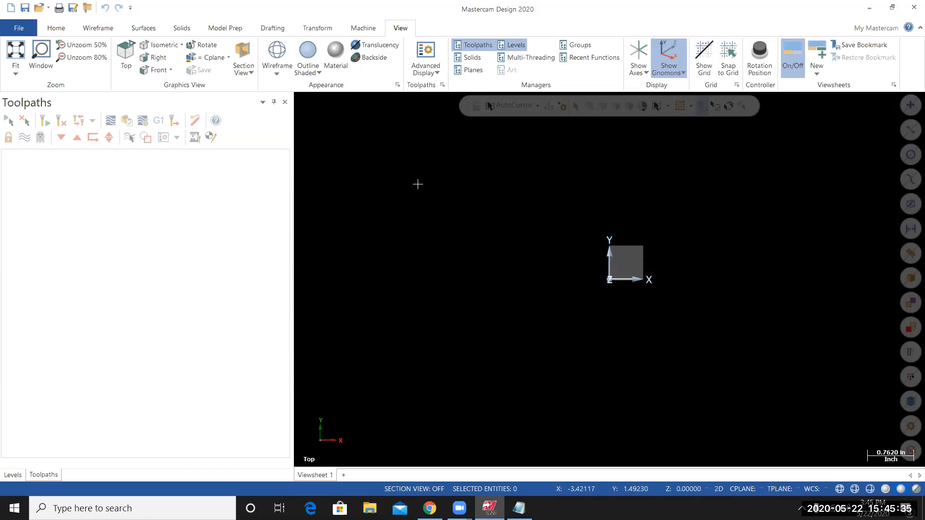
mouse_move(410, 246)
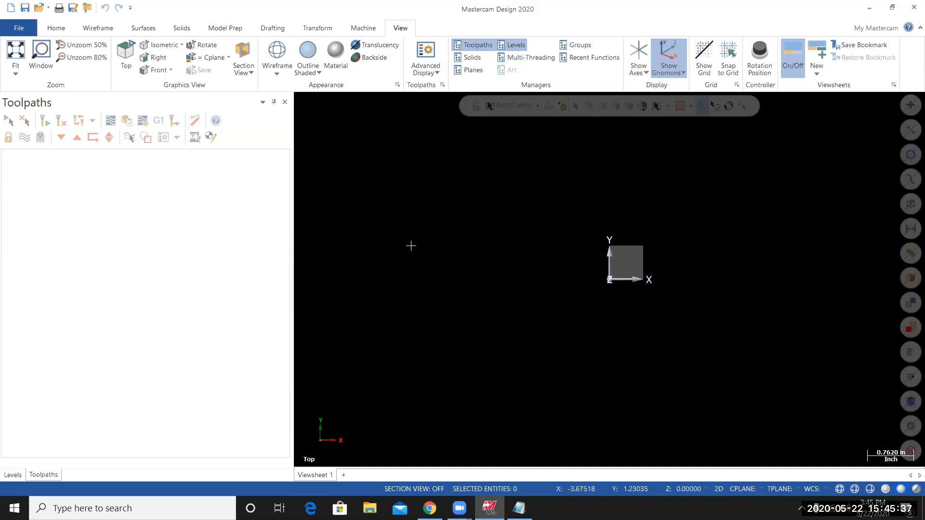
mouse_move(382, 258)
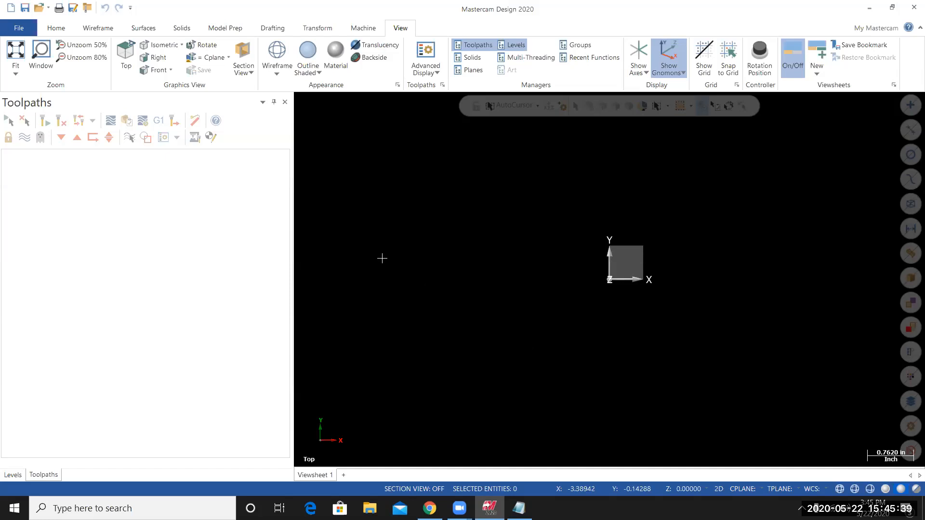
click(515, 44)
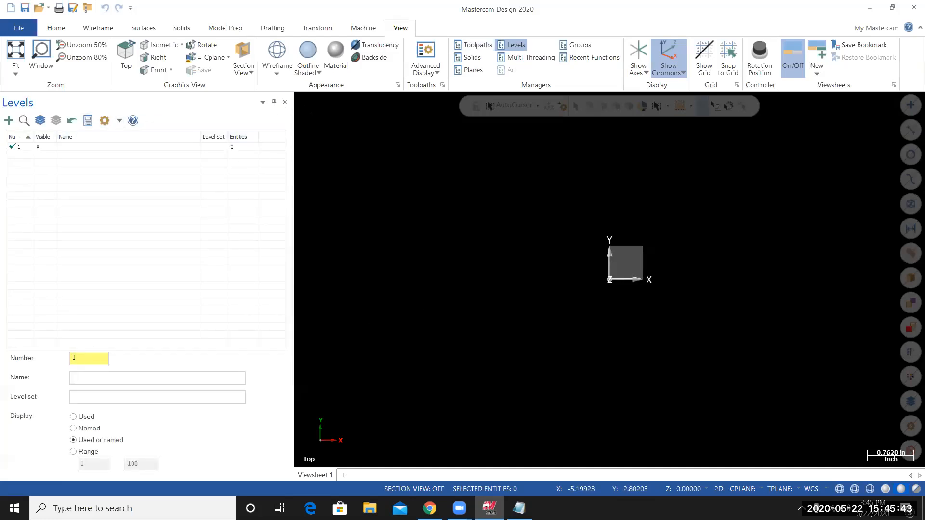
mouse_move(400, 77)
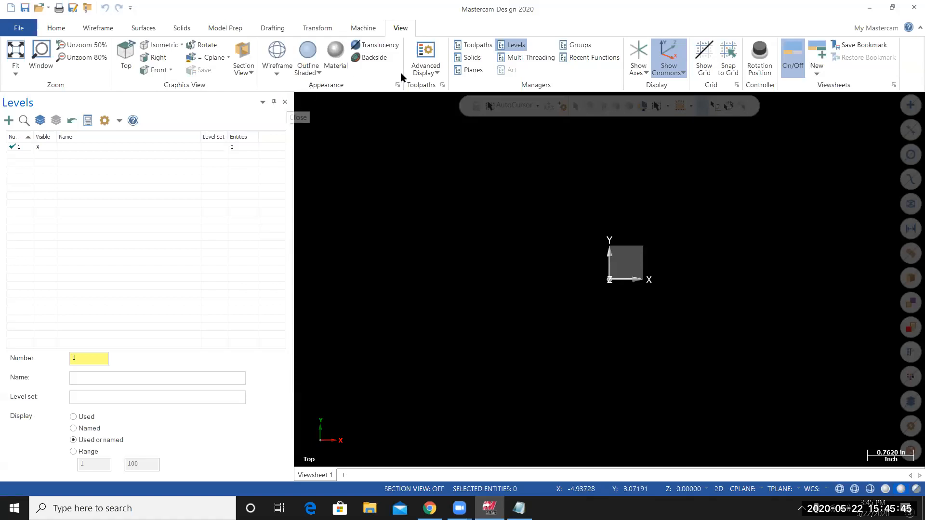
mouse_move(531, 90)
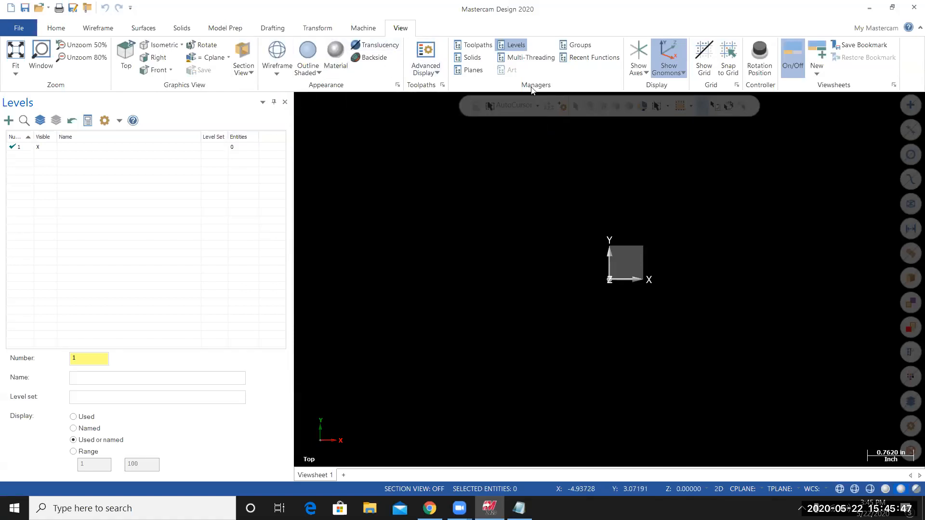
mouse_move(513, 44)
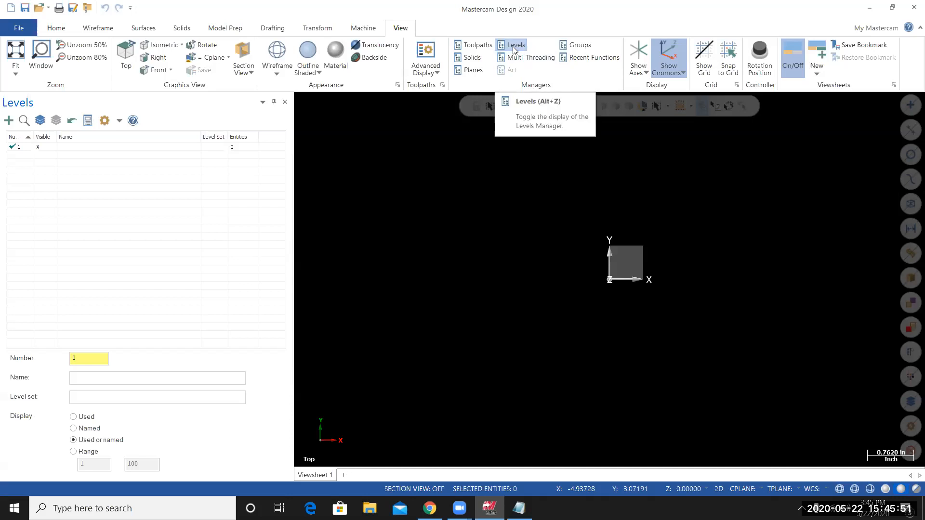
click(515, 45)
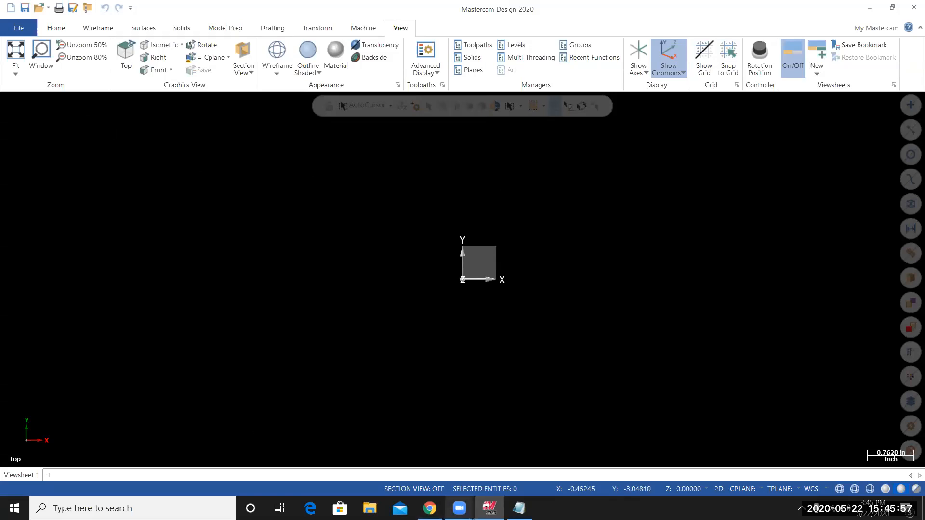
Switch to Chrome to review the Drill_1.pdf plate dimensions
click(431, 508)
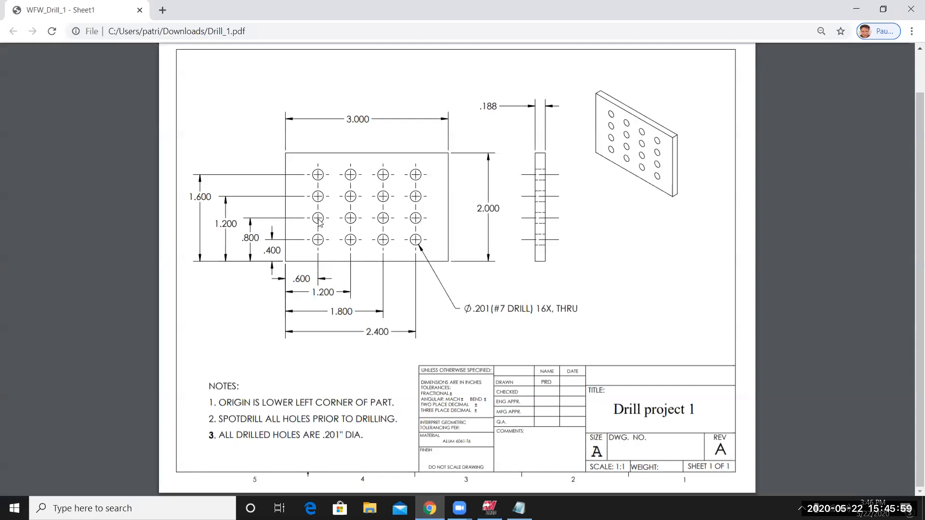
mouse_move(373, 271)
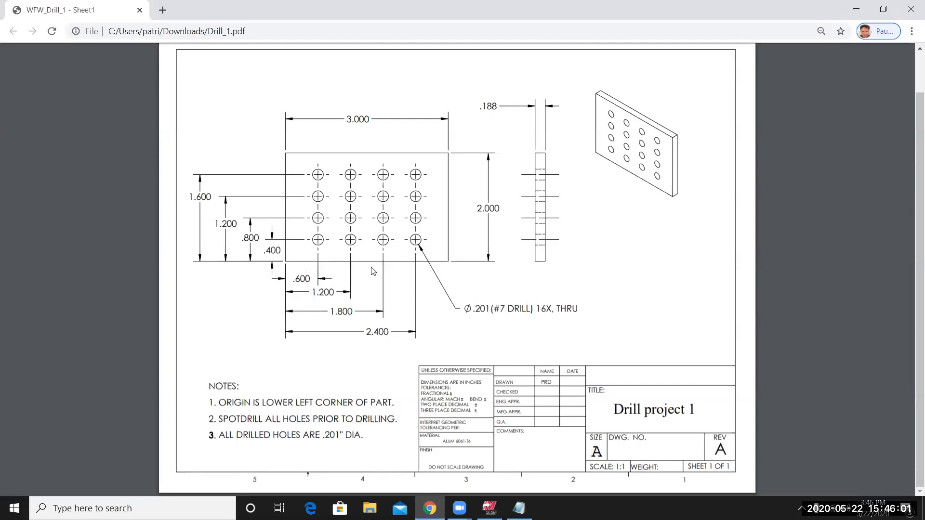
mouse_move(289, 211)
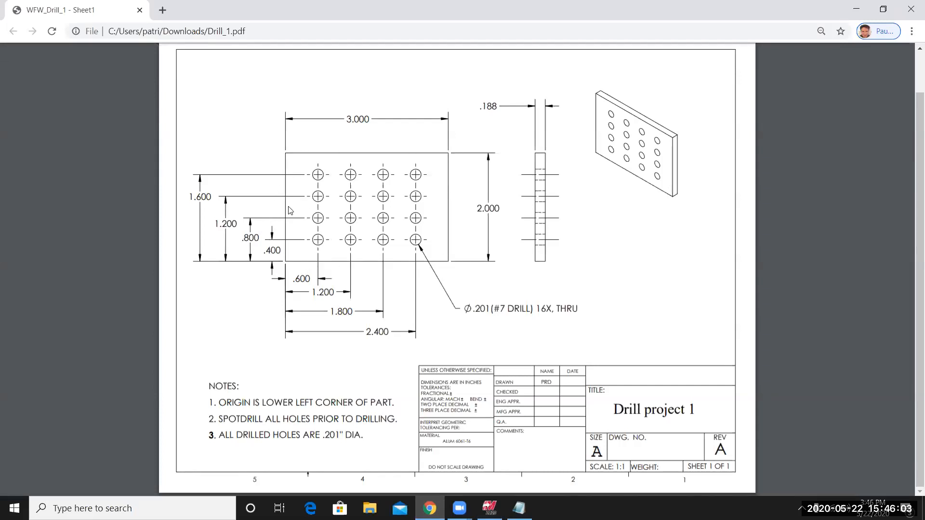
mouse_move(300, 153)
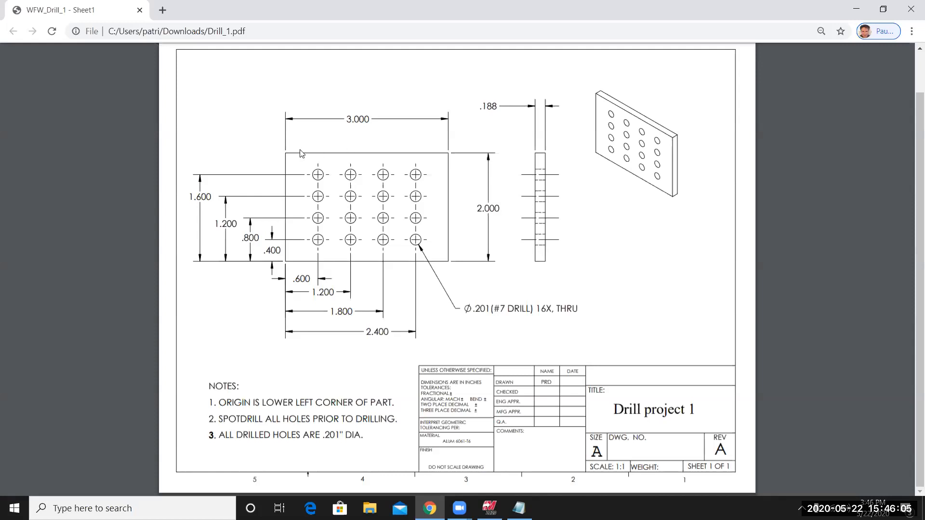
mouse_move(284, 317)
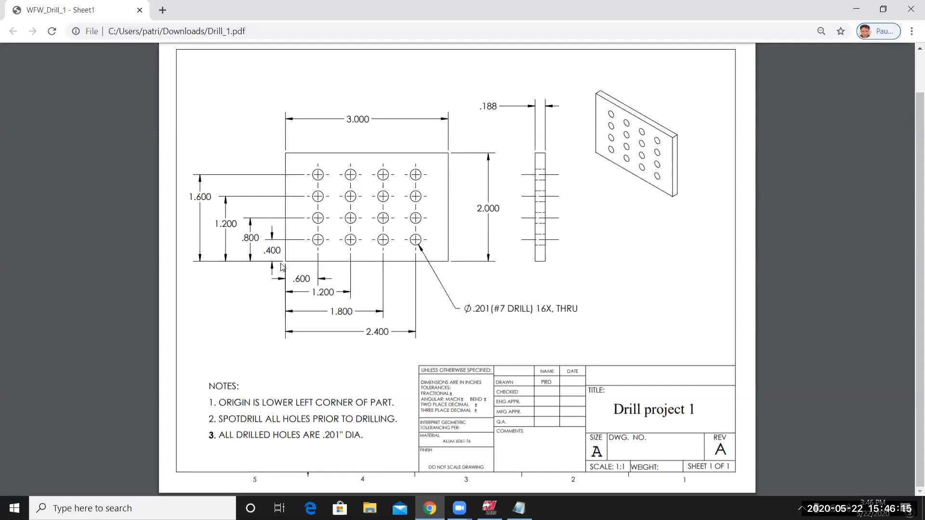
mouse_move(375, 323)
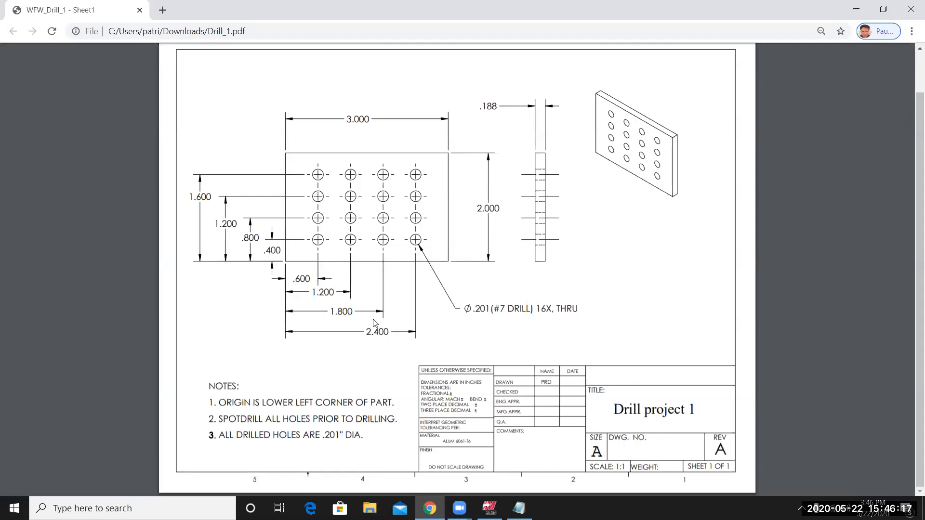
mouse_move(315, 270)
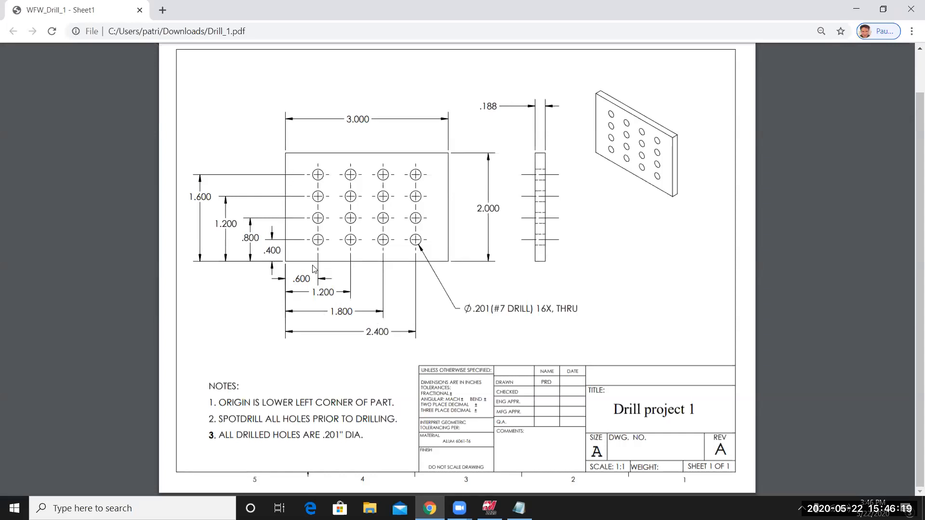
mouse_move(294, 264)
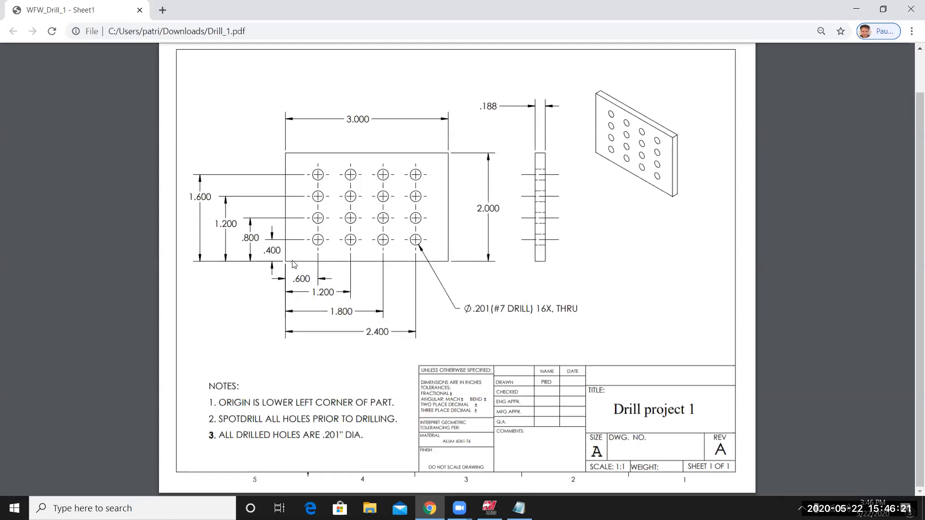
mouse_move(289, 266)
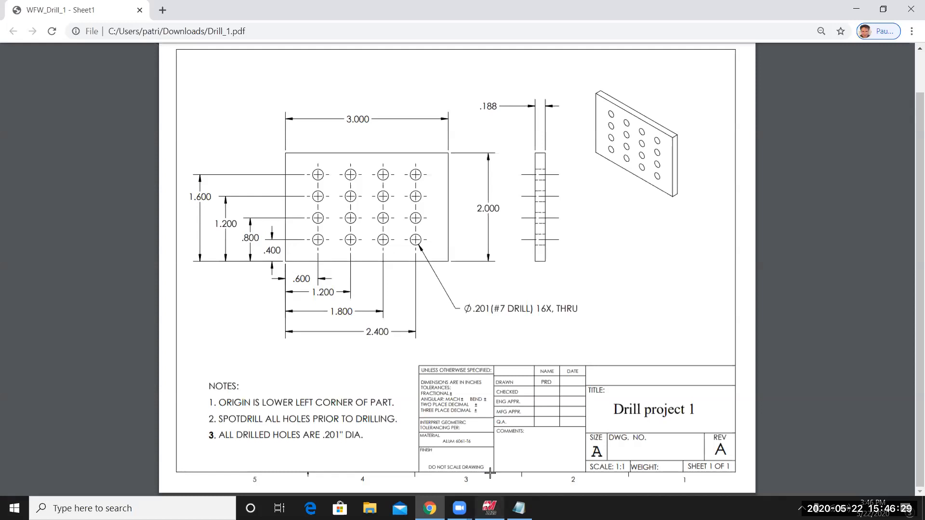
Return to Mastercam and show the Wireframe tab's rectangle shape options
click(489, 509)
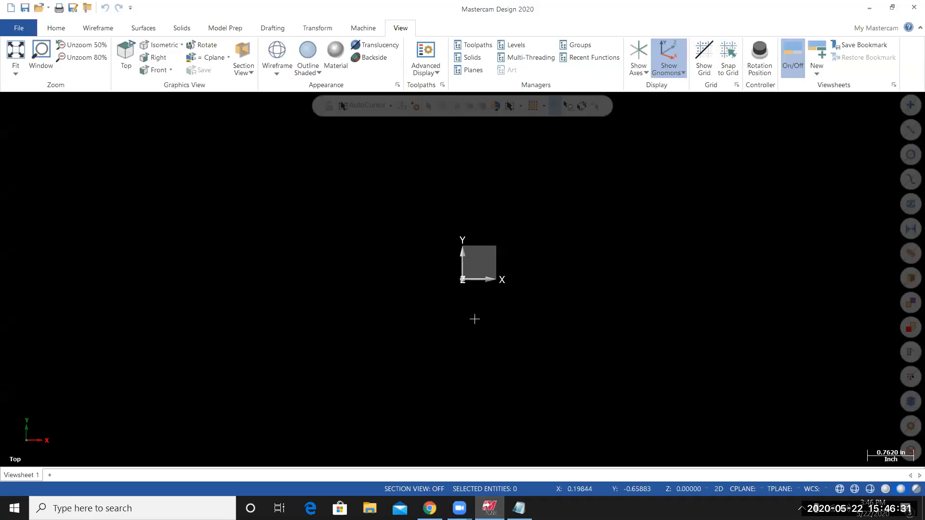
mouse_move(403, 350)
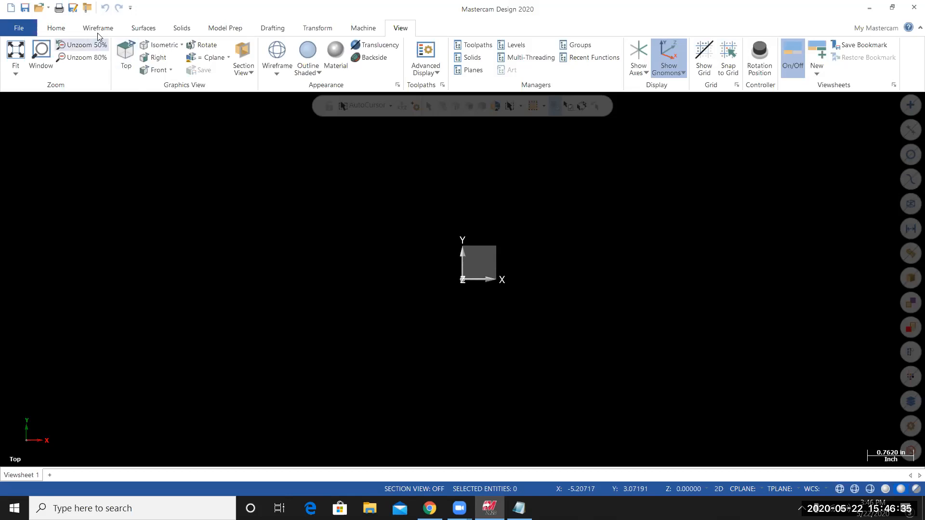
click(97, 28)
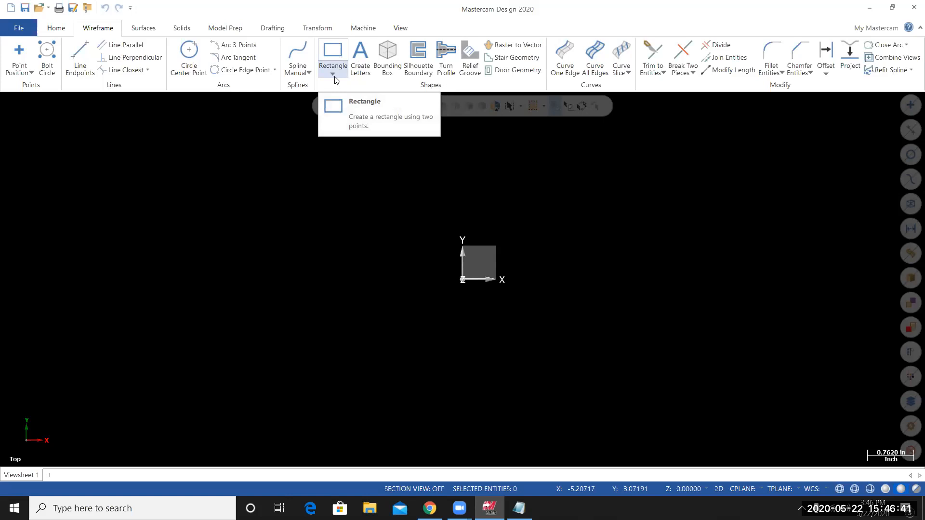
click(332, 76)
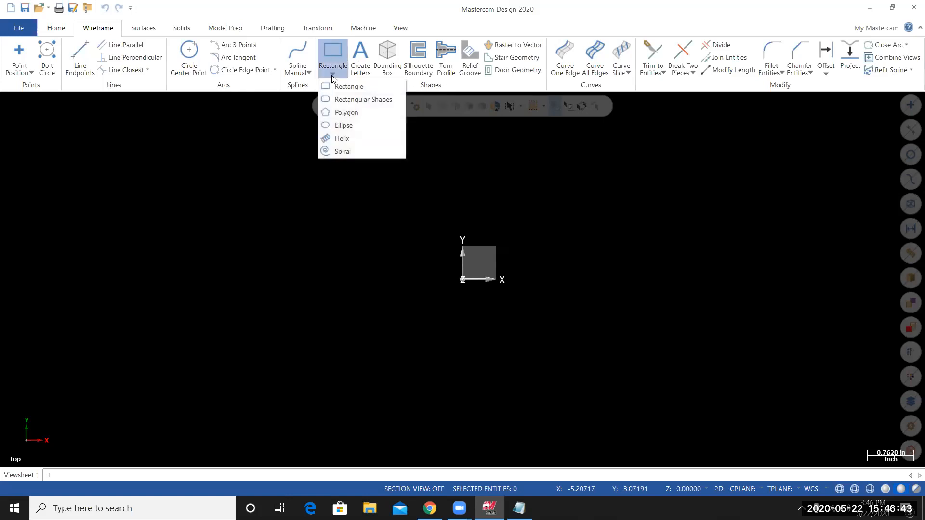
mouse_move(365, 100)
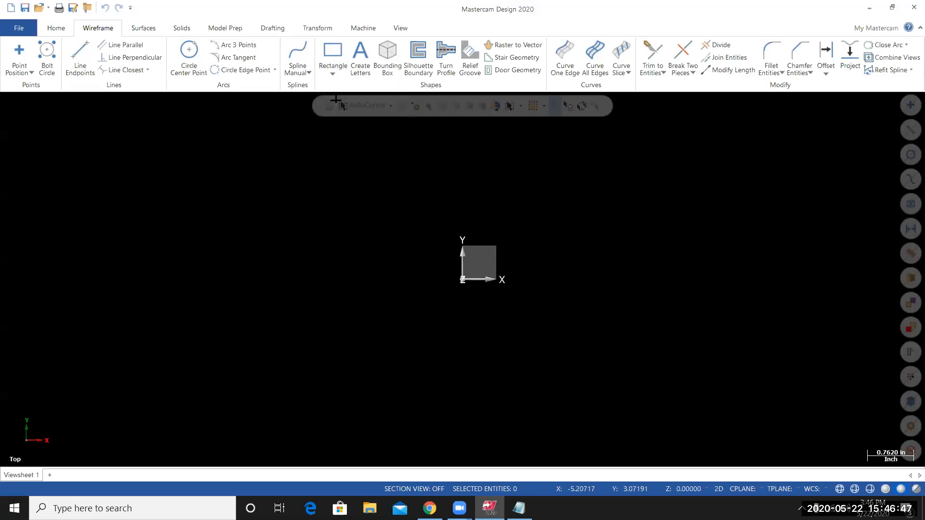
Draw a 3.0 by 2.0 rectangle based at the origin and confirm it
click(332, 50)
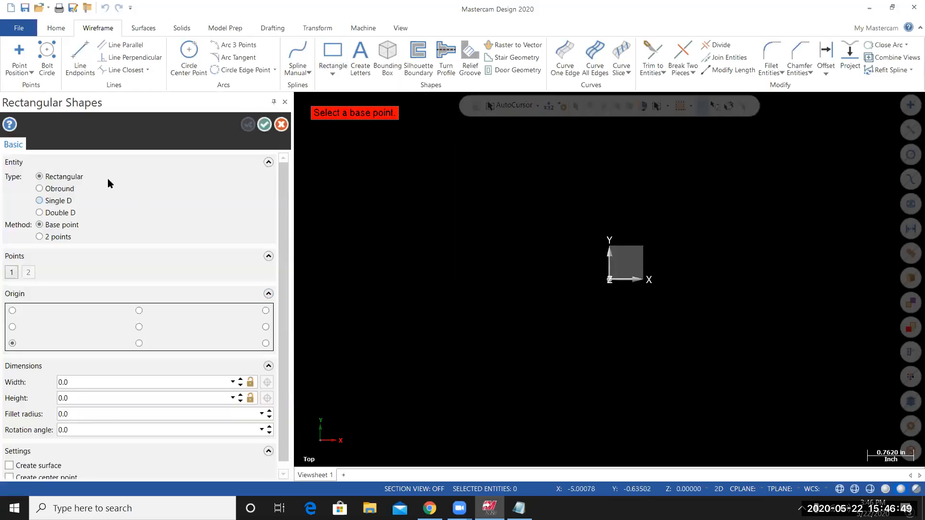
mouse_move(121, 199)
text(2)
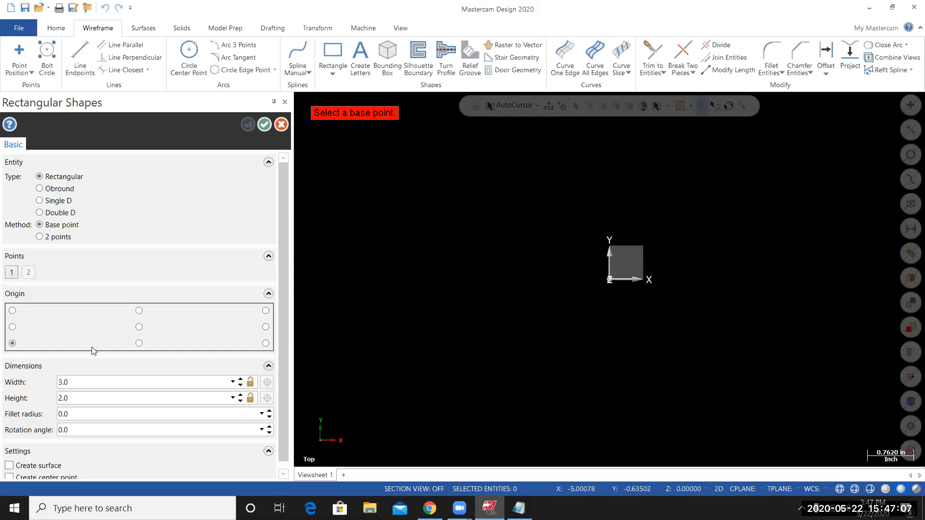
click(415, 327)
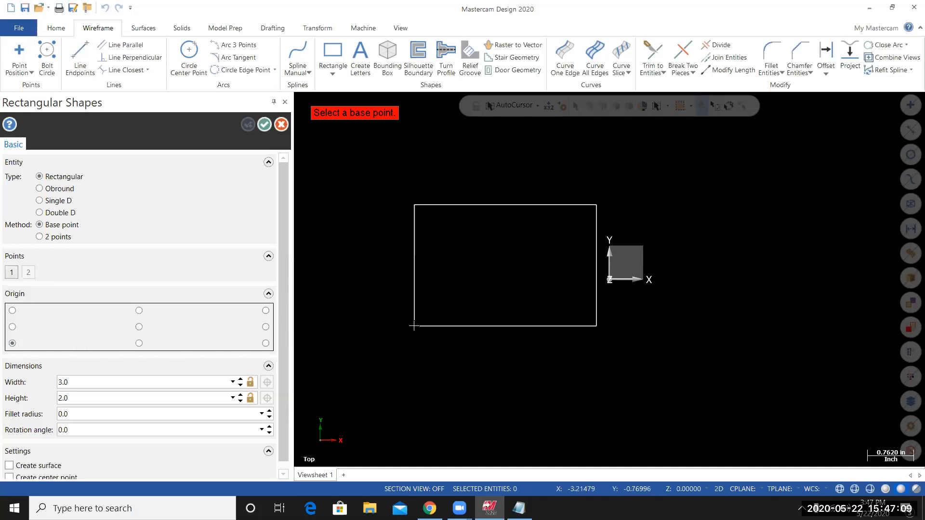
mouse_move(501, 297)
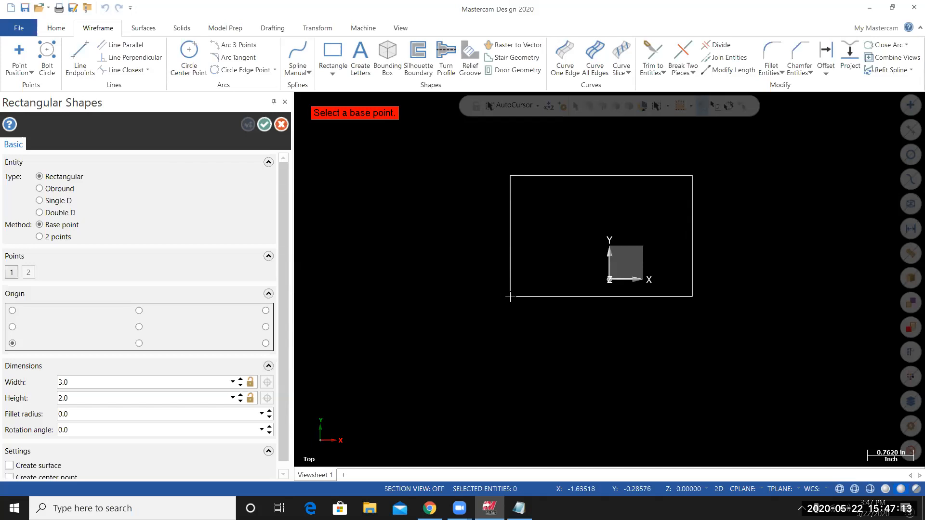
mouse_move(573, 302)
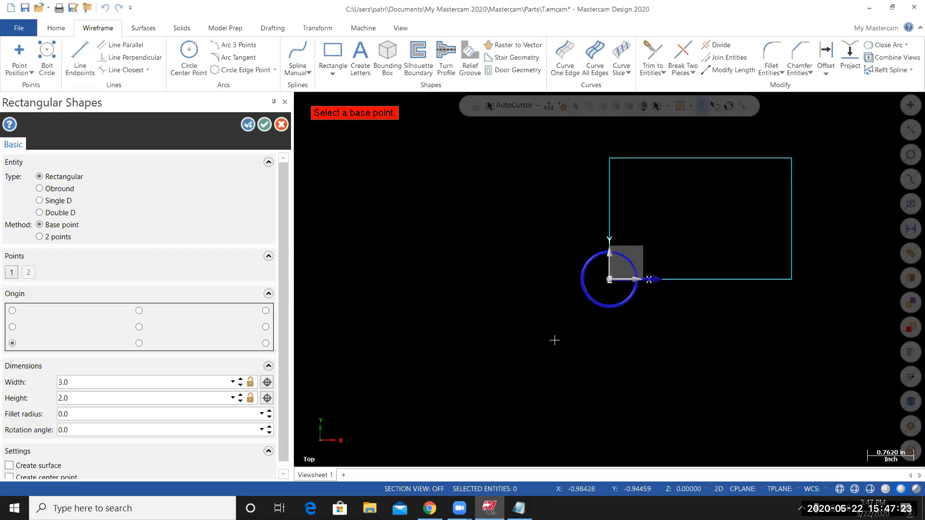
mouse_move(561, 268)
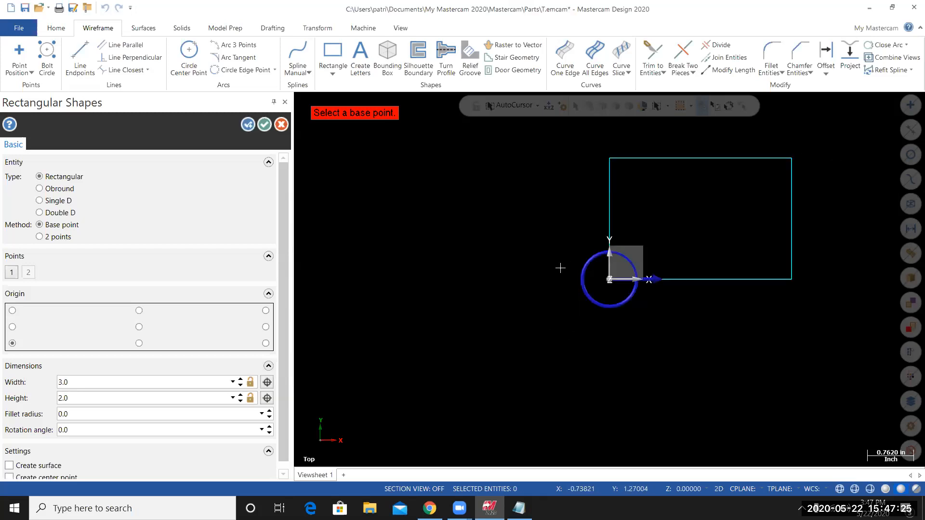
mouse_move(517, 311)
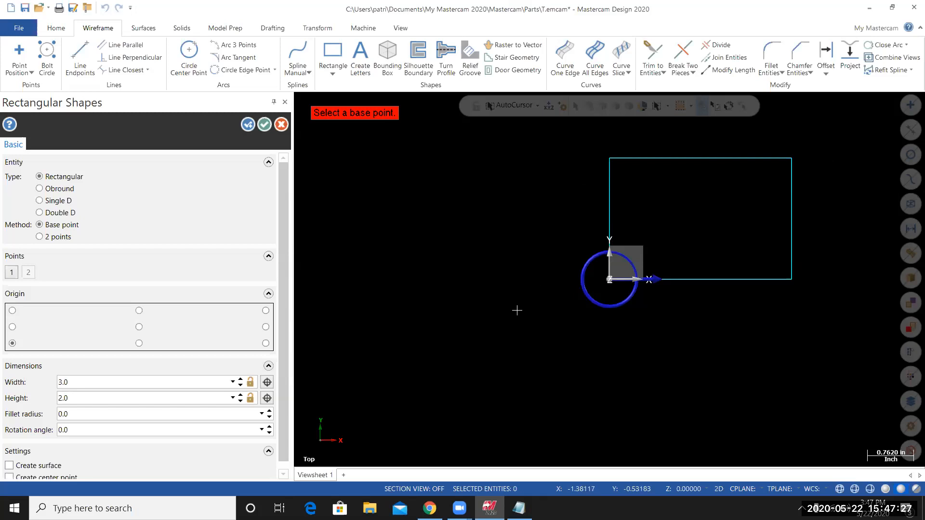
mouse_move(461, 295)
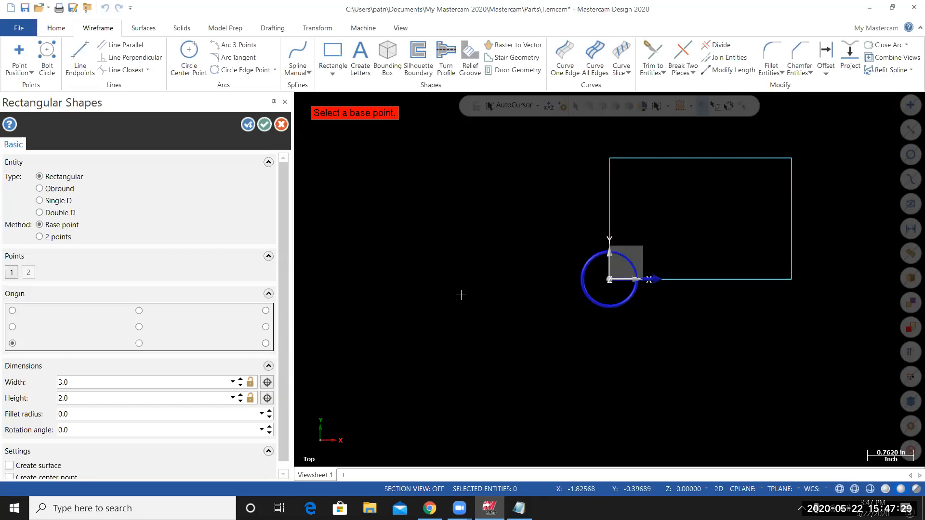
click(281, 125)
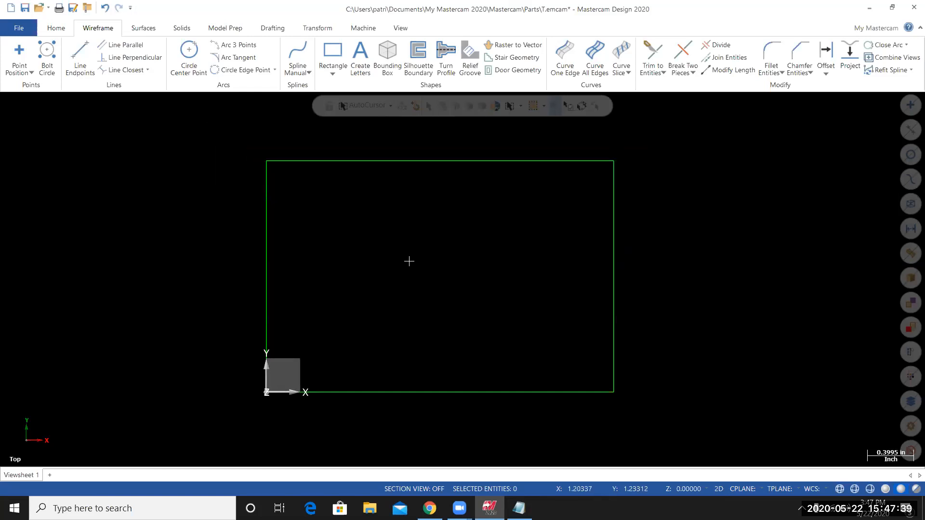
mouse_move(318, 342)
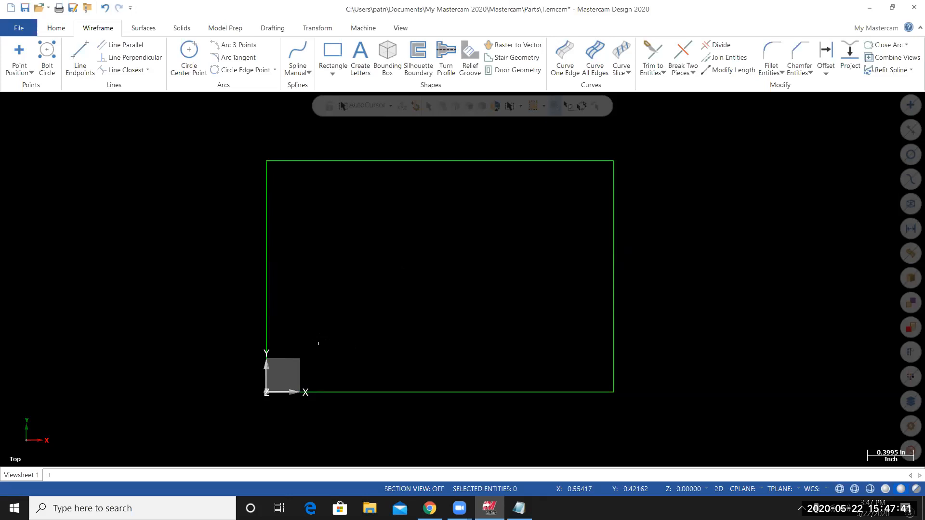
Switch to Chrome to check the hole position dimensions on Drill_1.pdf
click(429, 508)
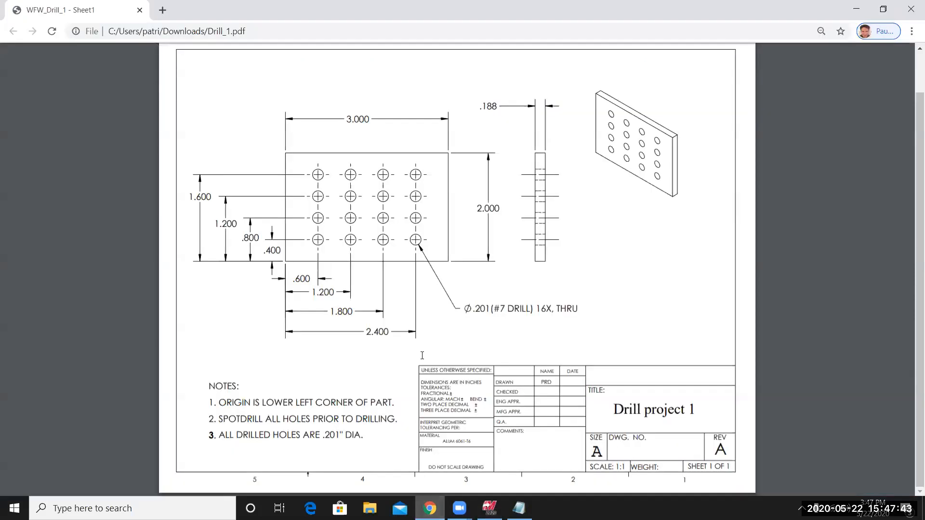
mouse_move(336, 257)
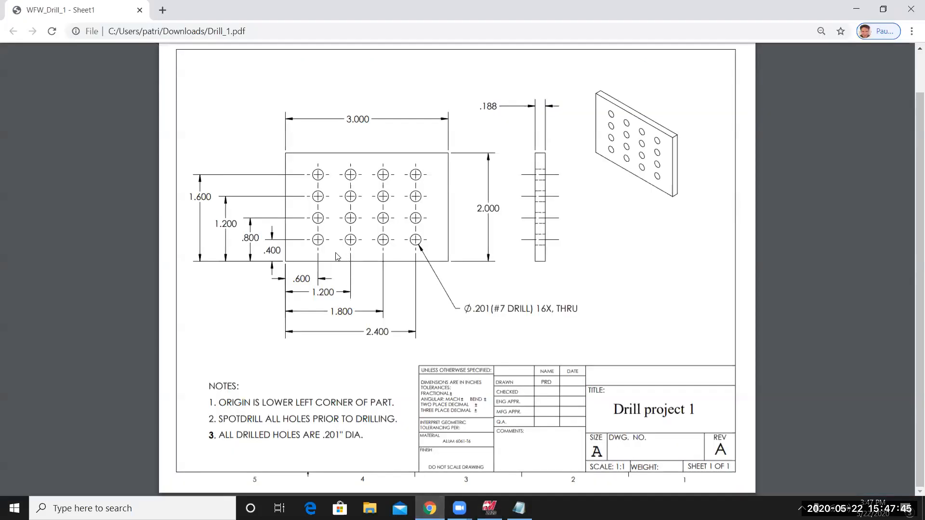
mouse_move(321, 244)
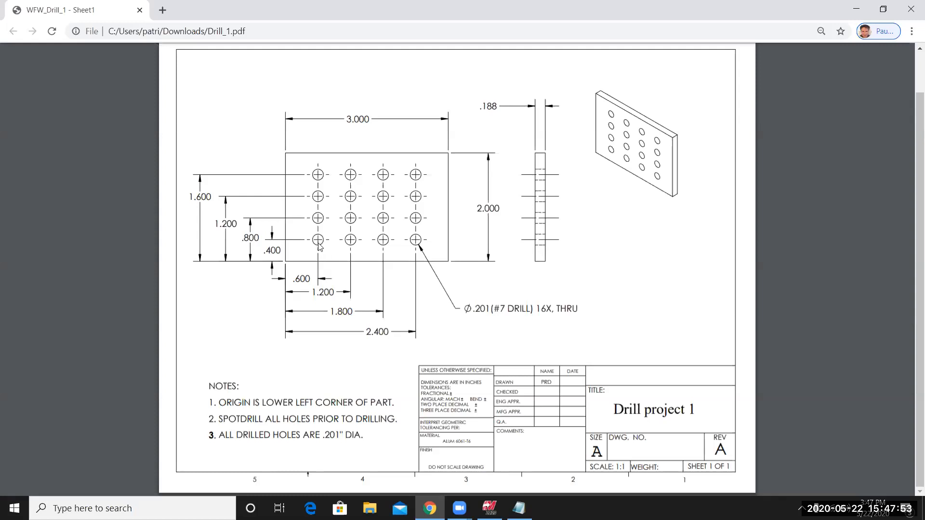
mouse_move(305, 288)
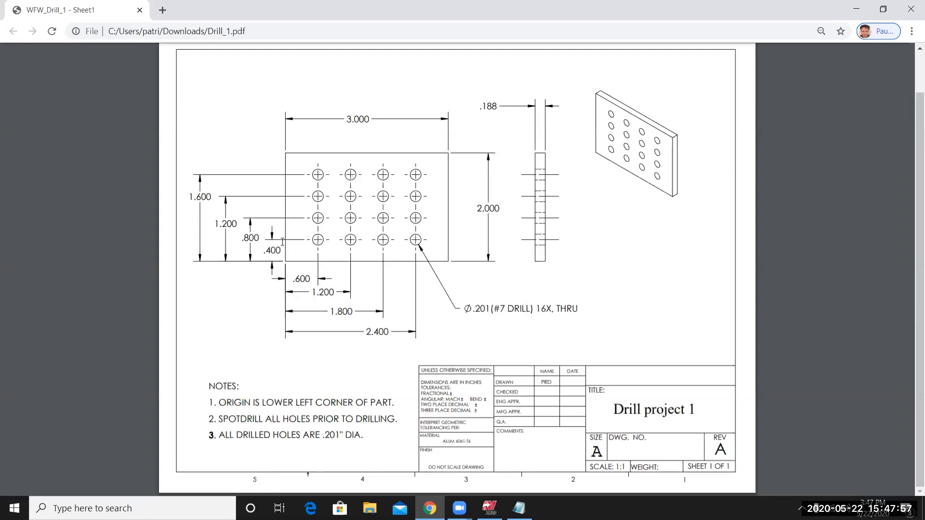
mouse_move(288, 269)
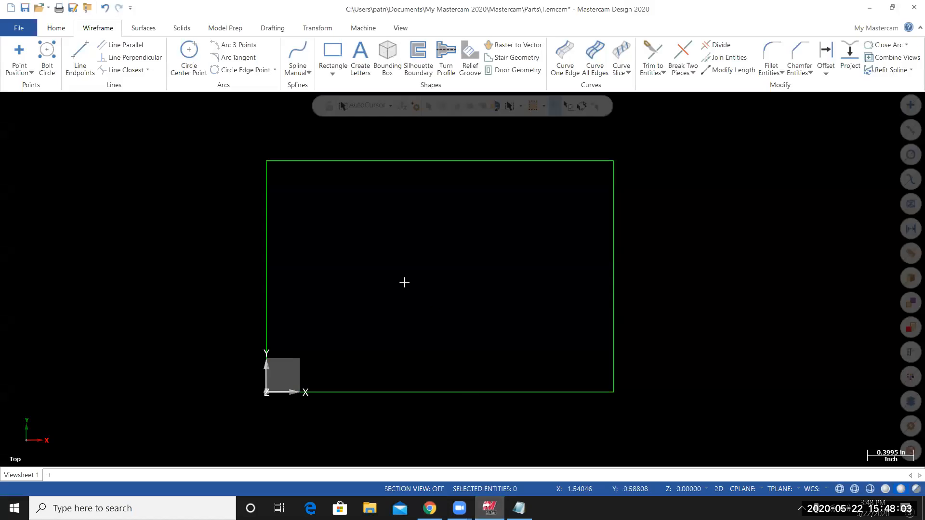
mouse_move(93, 35)
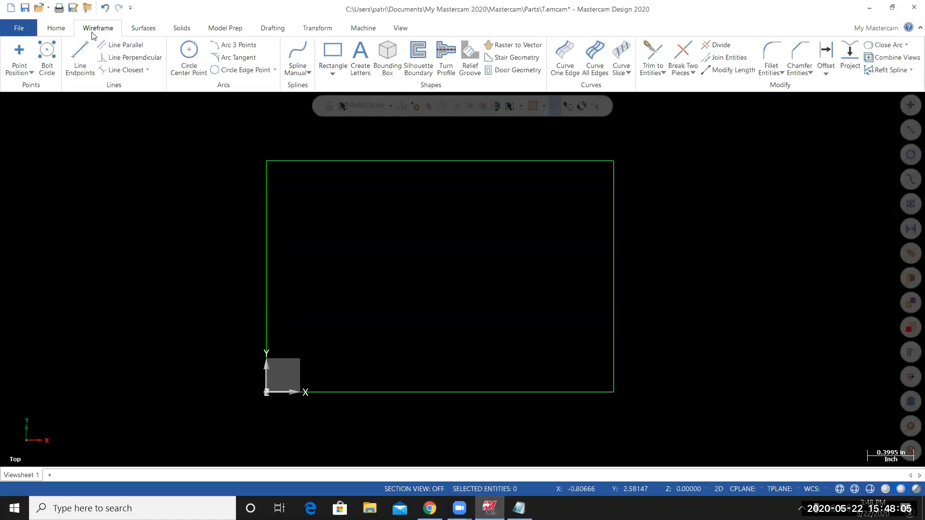
mouse_move(19, 53)
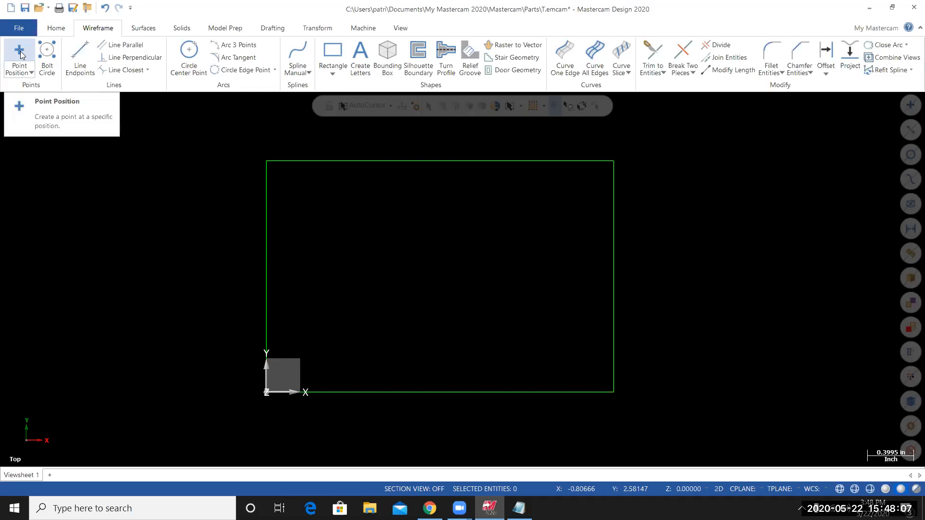
Place the lower-left hole centre point by typing its coordinates in AutoCursor
click(19, 58)
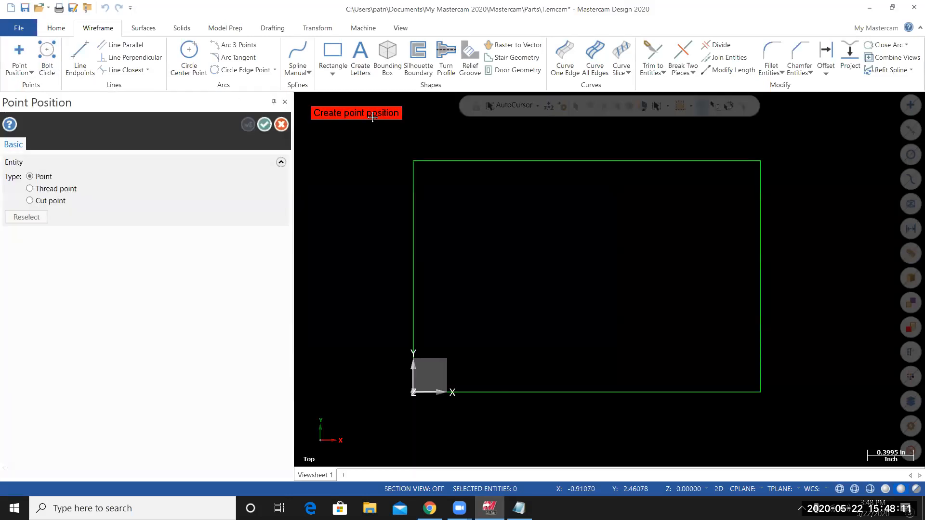
mouse_move(397, 146)
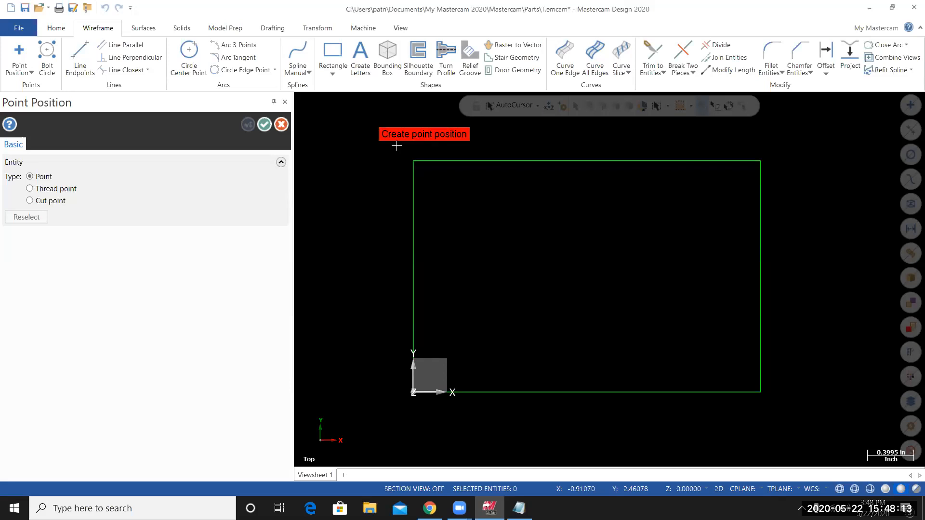
mouse_move(377, 148)
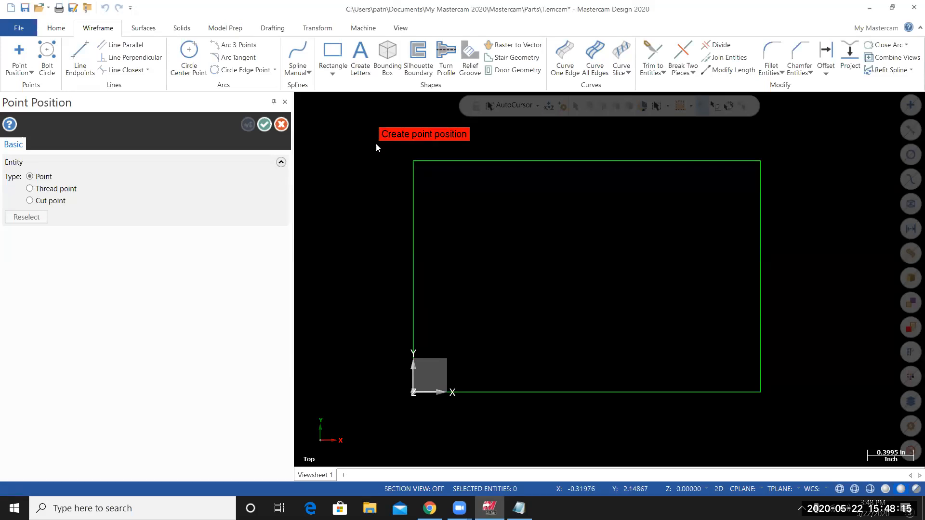
click(369, 102)
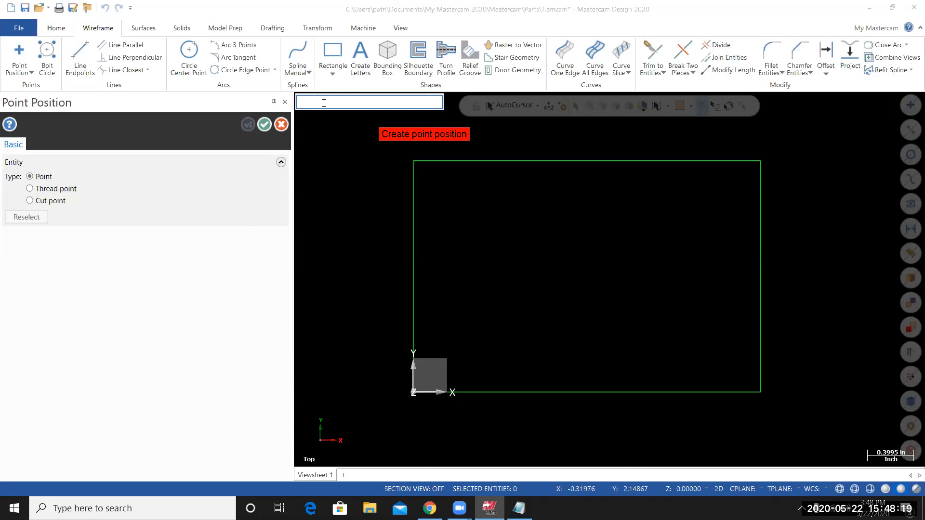
text(x6)
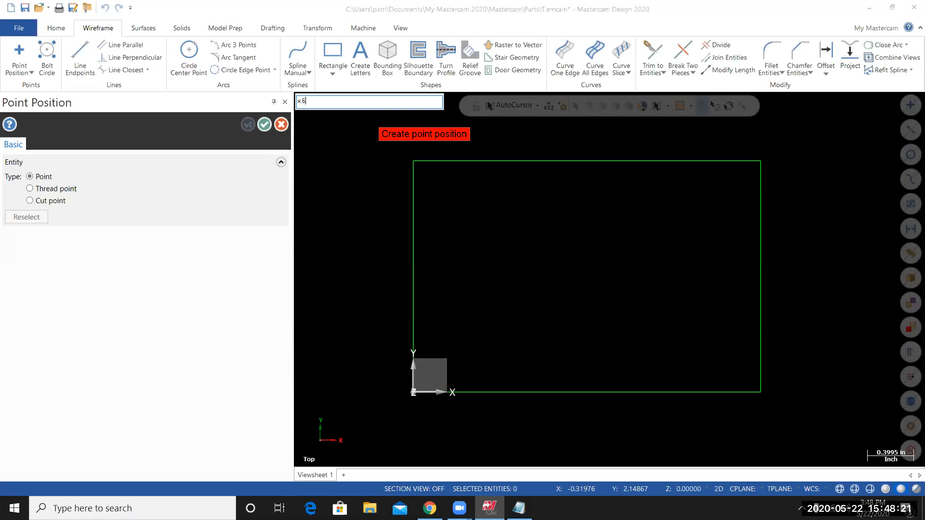
text(y)
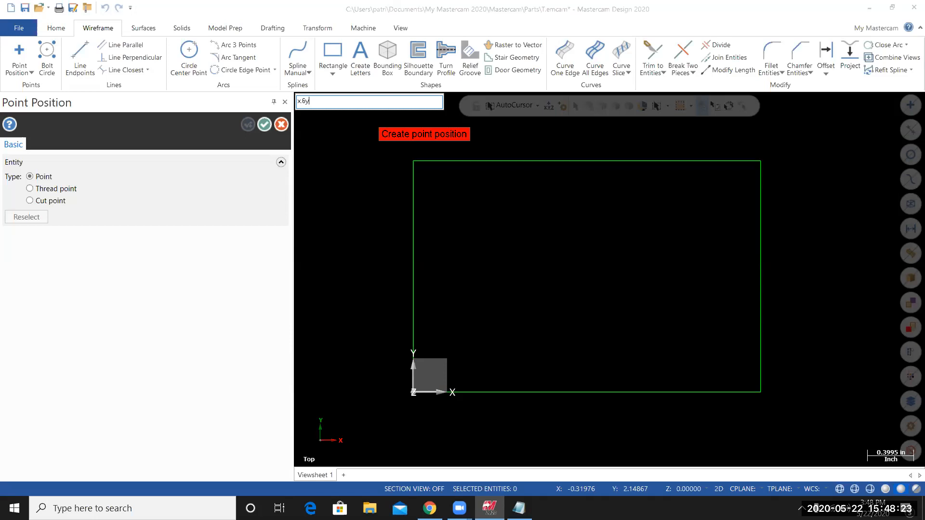
text(4)
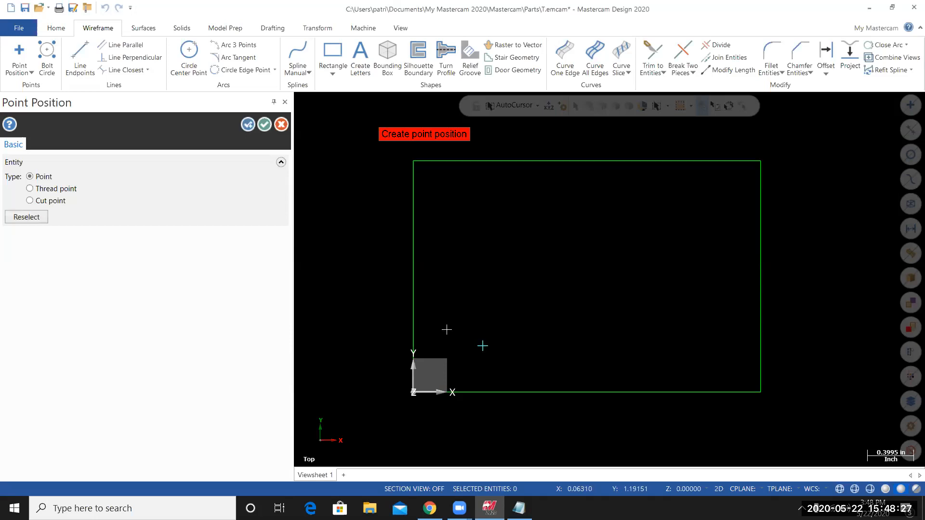
mouse_move(482, 354)
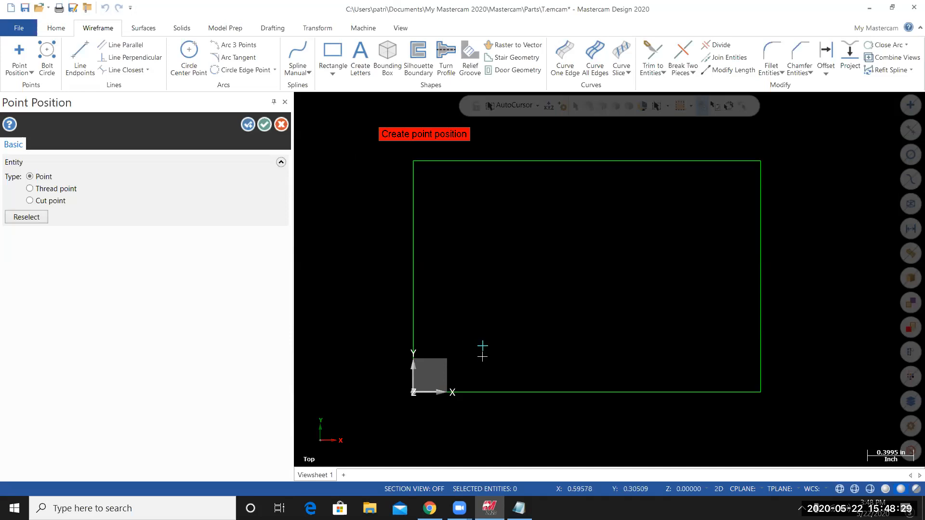
mouse_move(350, 198)
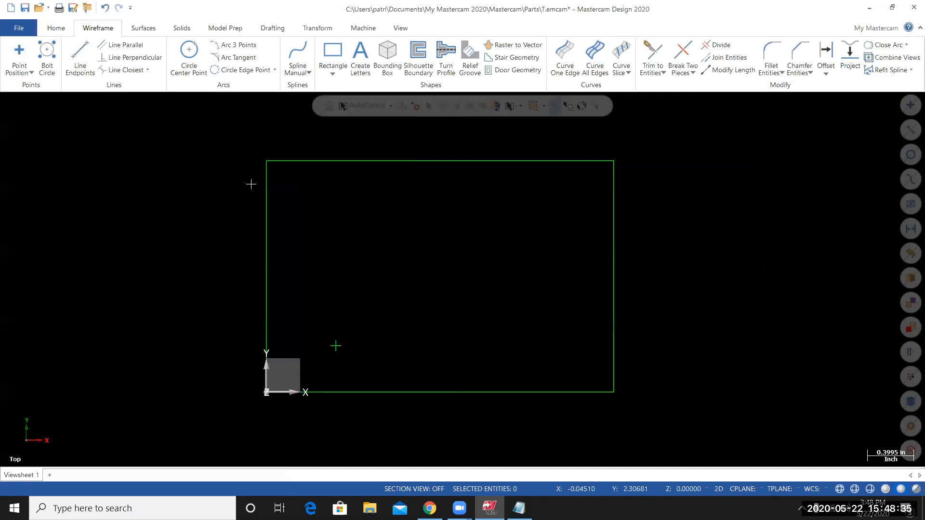
mouse_move(373, 436)
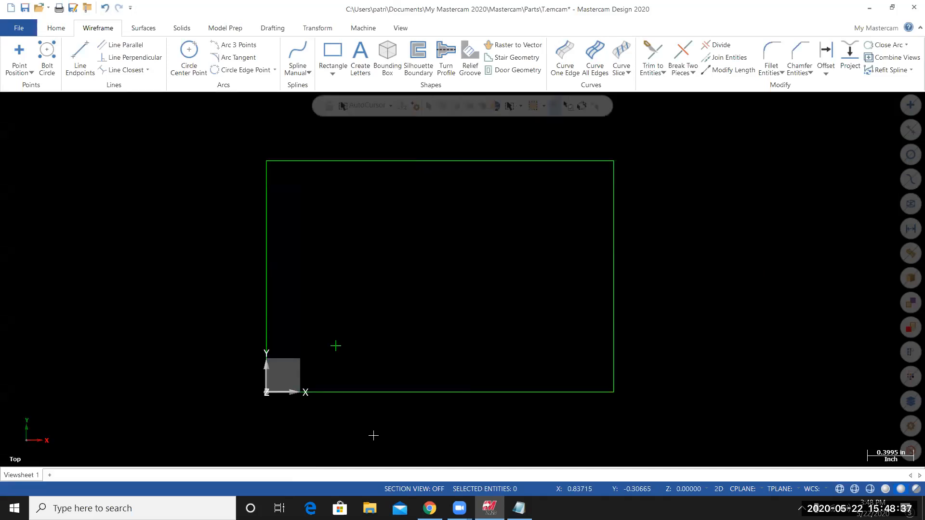
mouse_move(339, 359)
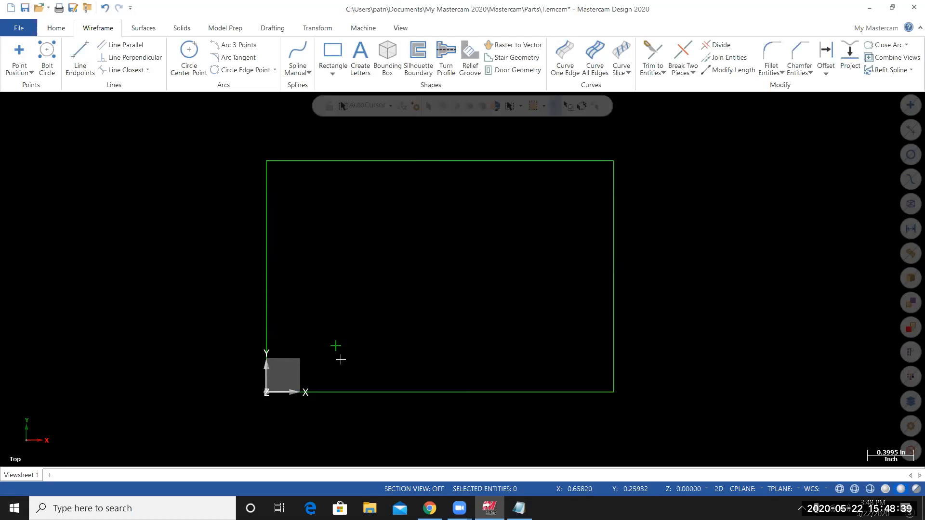
mouse_move(344, 350)
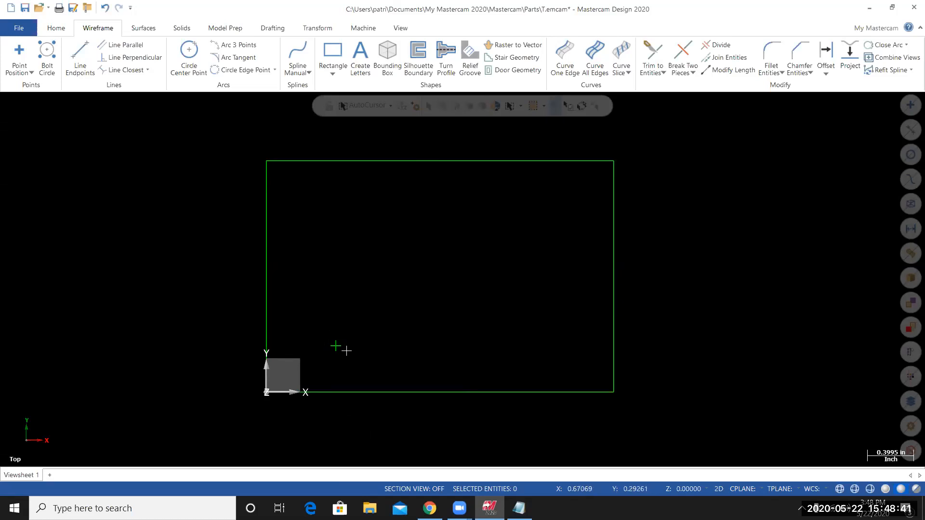
mouse_move(336, 346)
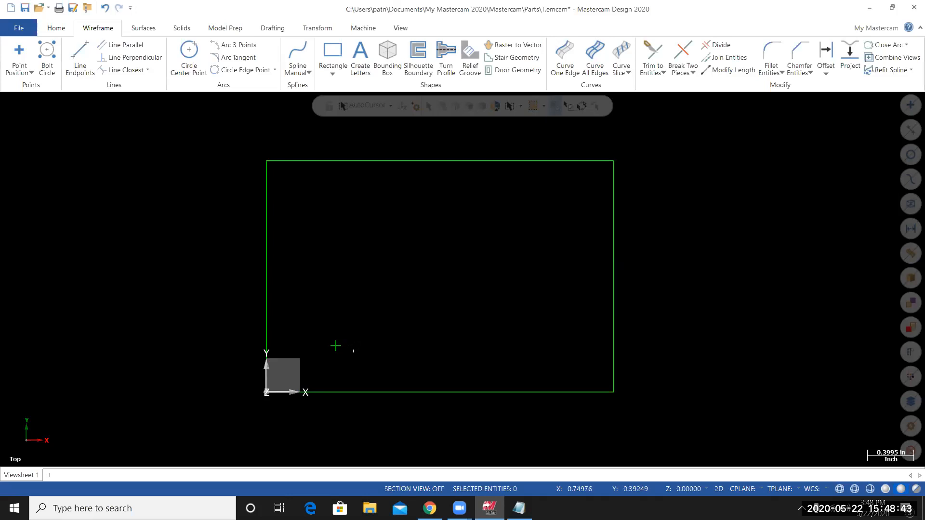
mouse_move(322, 297)
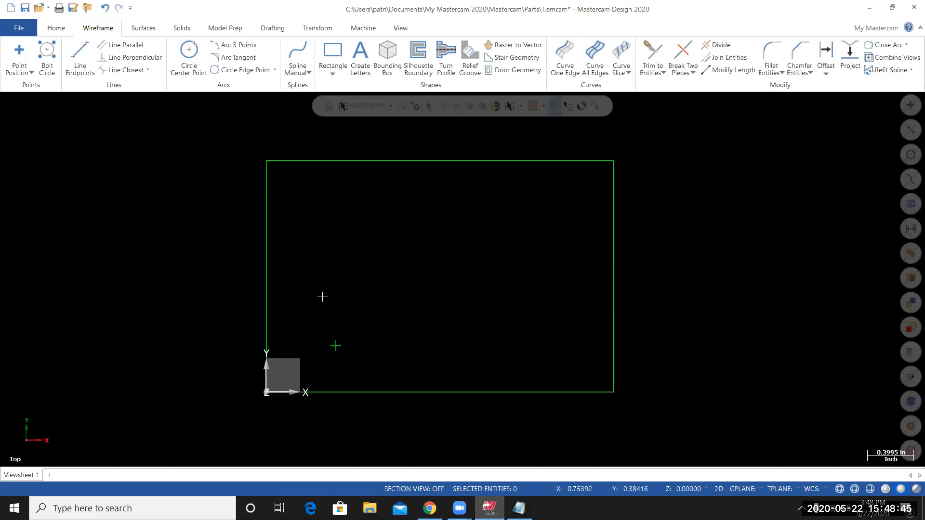
mouse_move(154, 44)
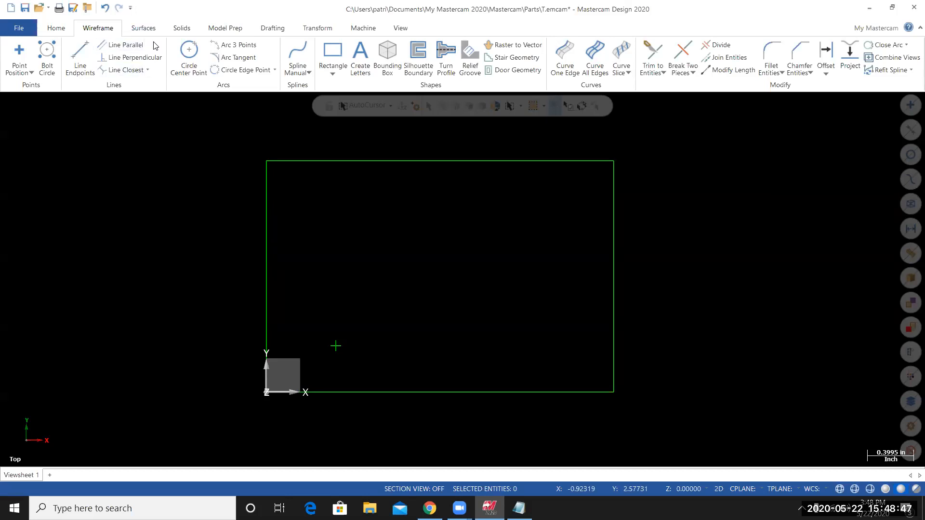
mouse_move(188, 56)
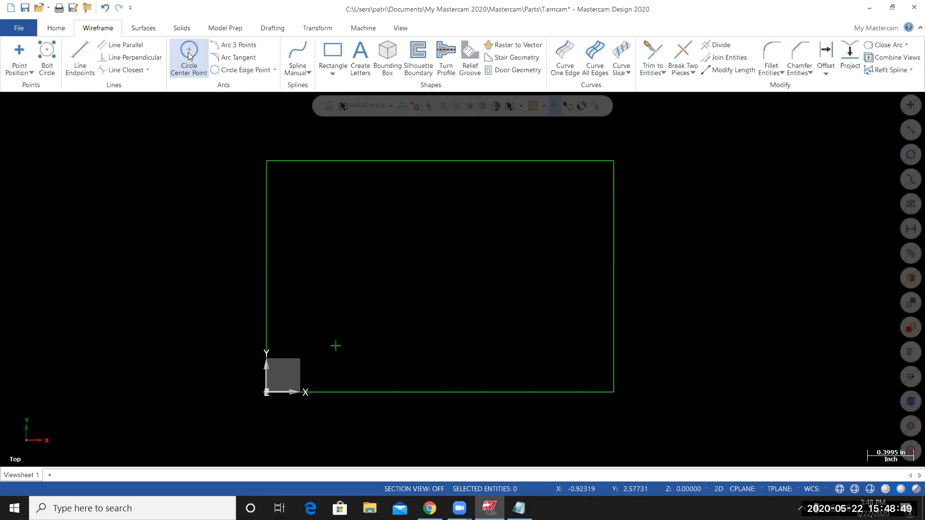
Start a center-point circle with a 0.201 diameter
click(188, 57)
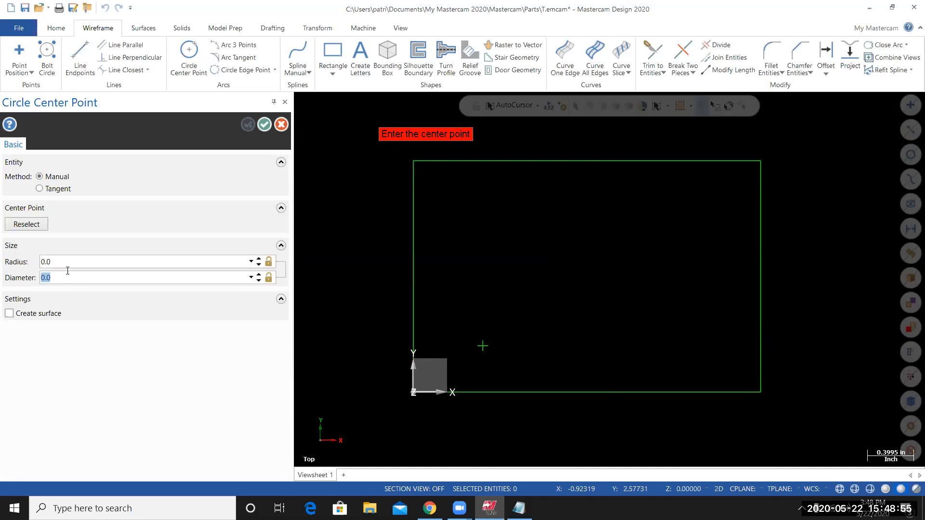
mouse_move(73, 278)
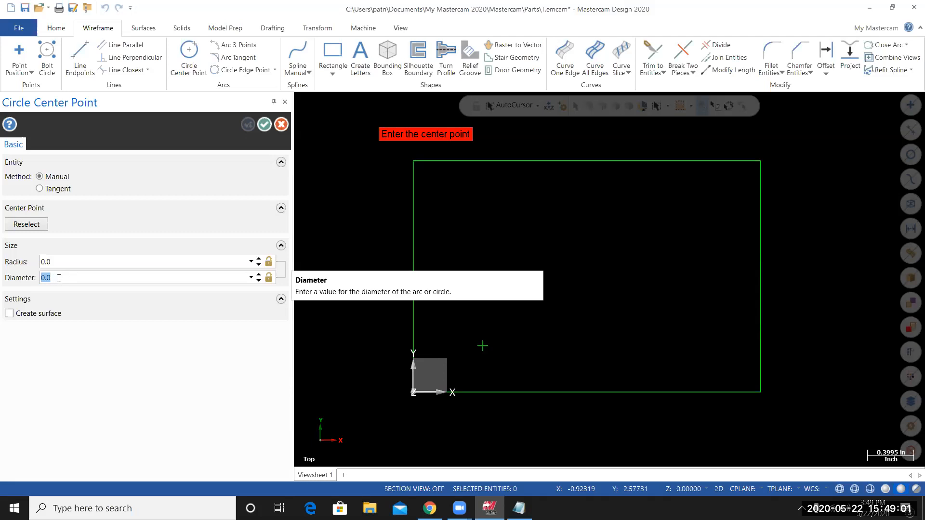
text(.201)
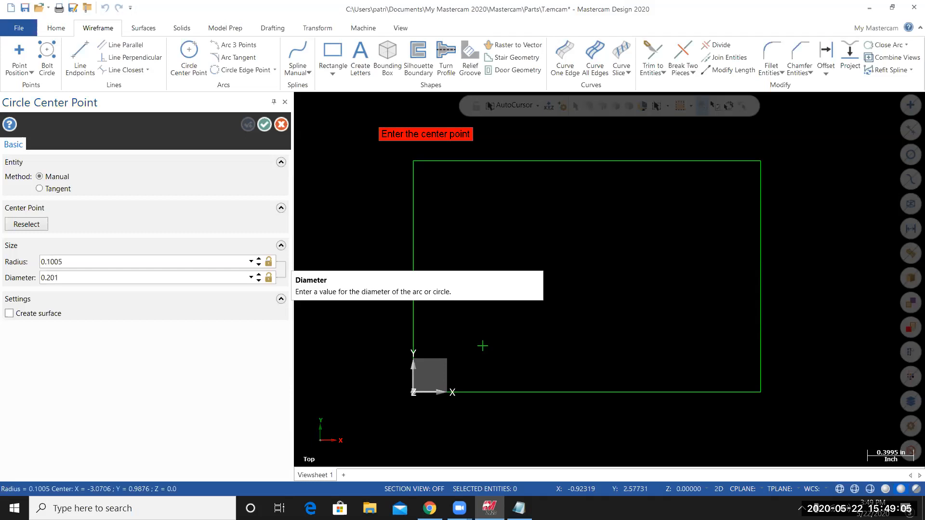
mouse_move(328, 318)
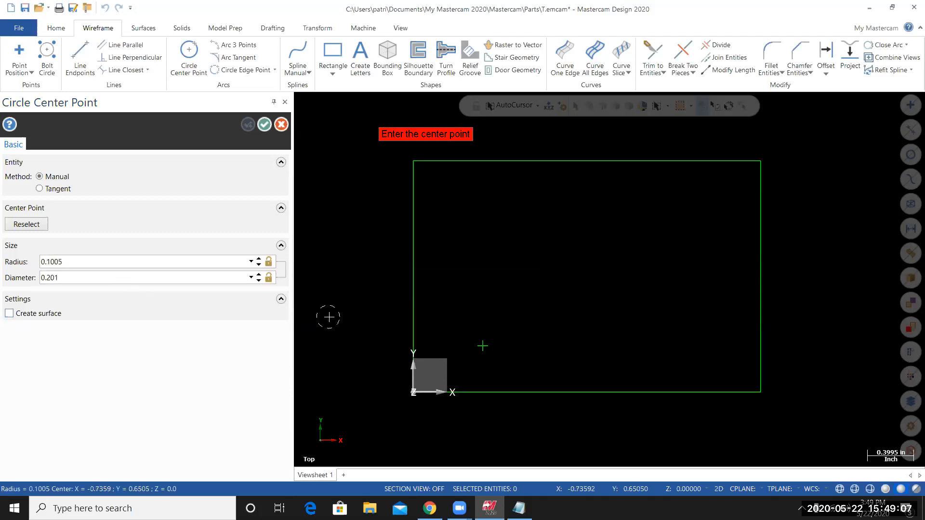
mouse_move(348, 300)
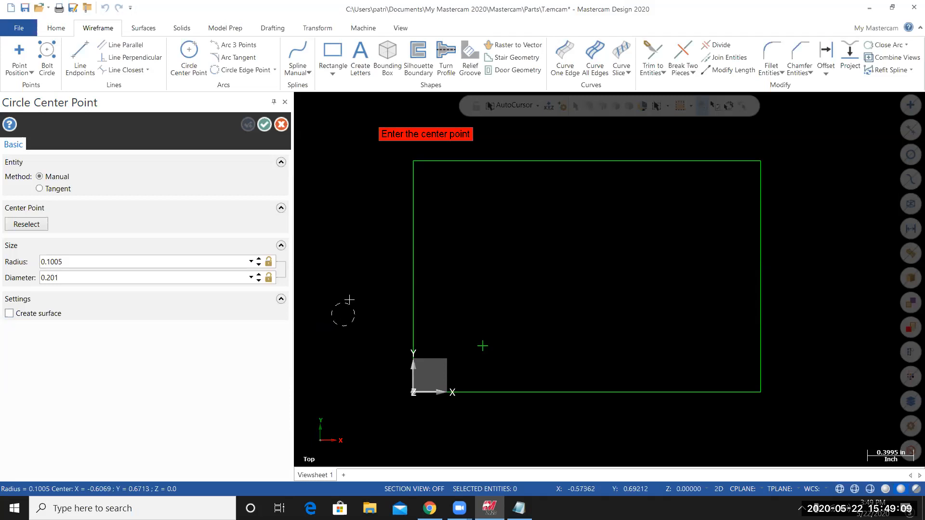
mouse_move(365, 310)
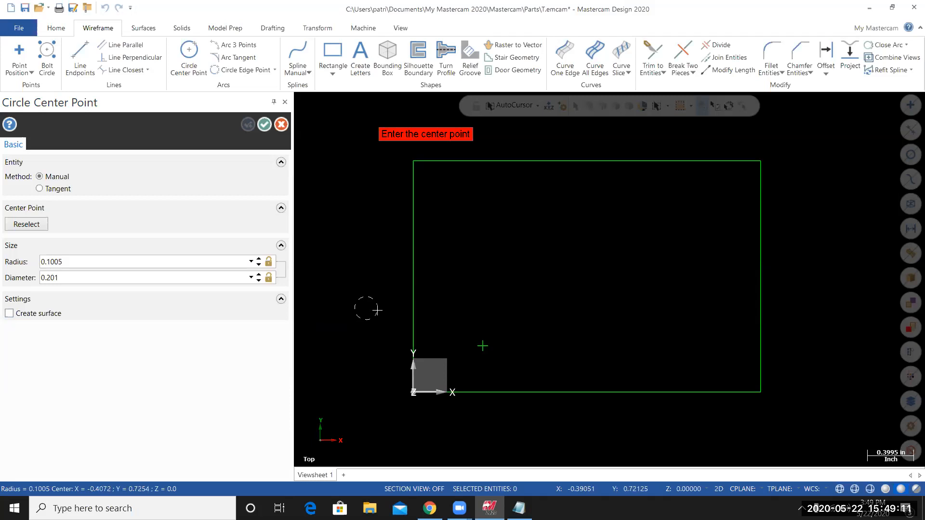
mouse_move(483, 345)
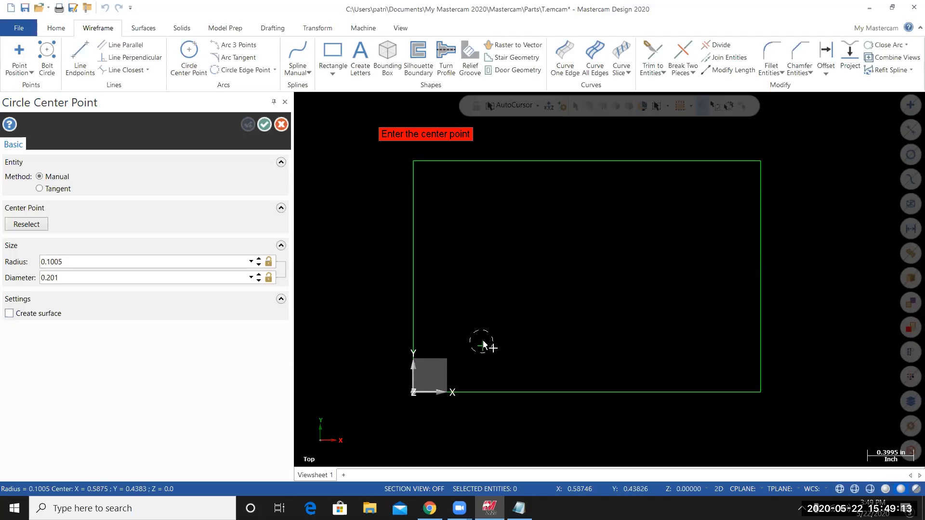
mouse_move(486, 342)
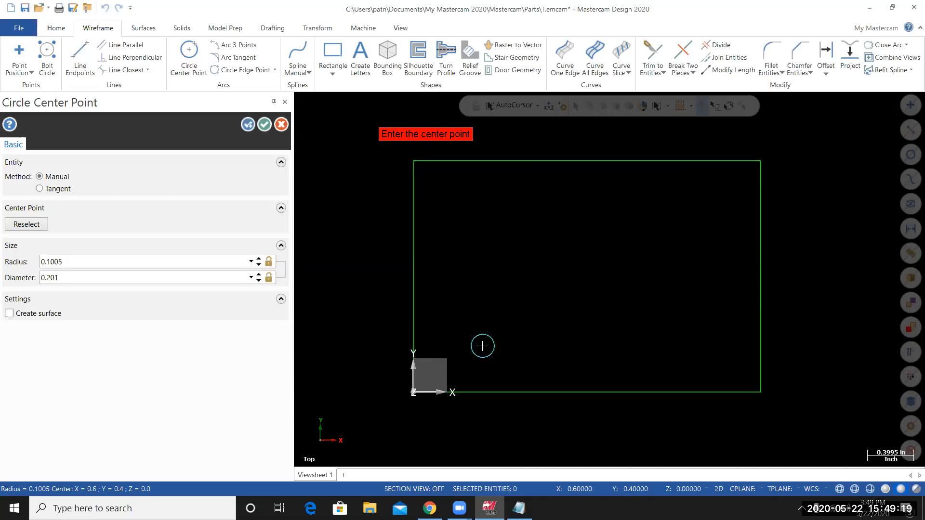
mouse_move(522, 362)
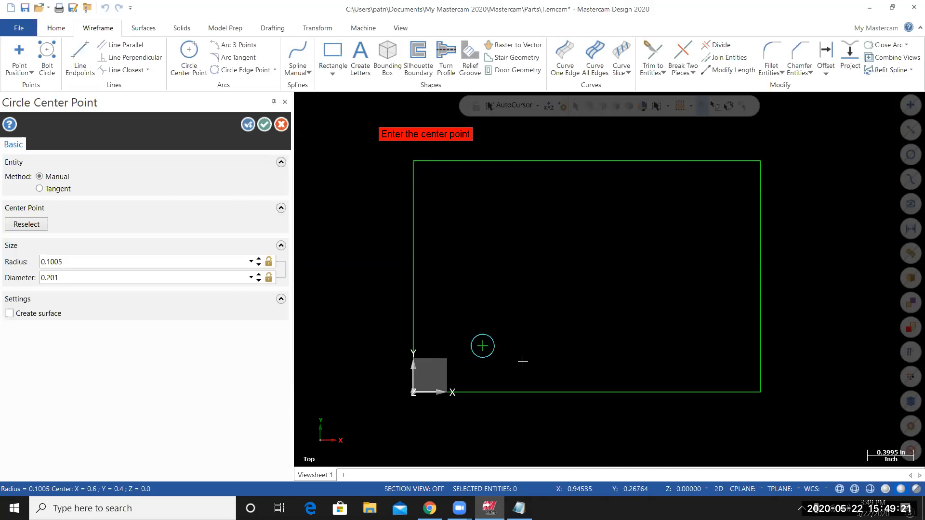
mouse_move(519, 361)
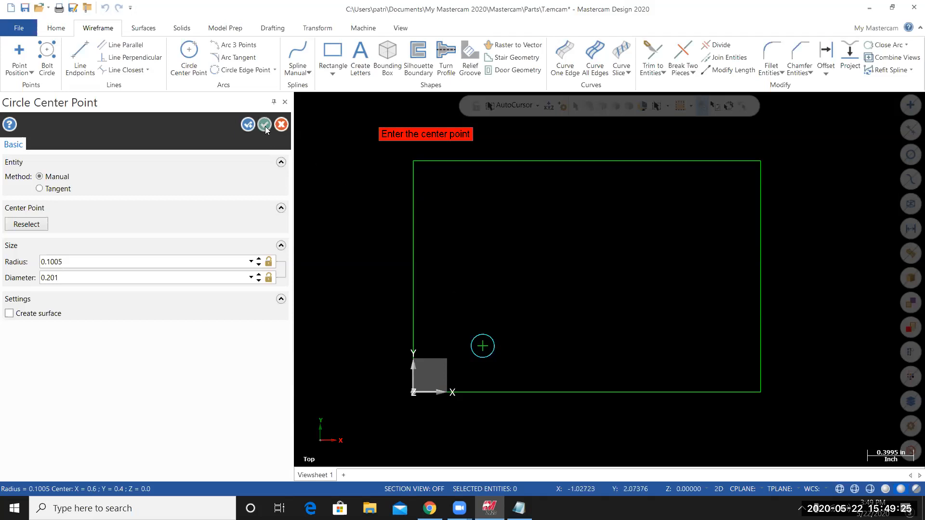
Confirm the 0.201 in hole circle at X 0.6, Y 0.4 with OK
click(263, 124)
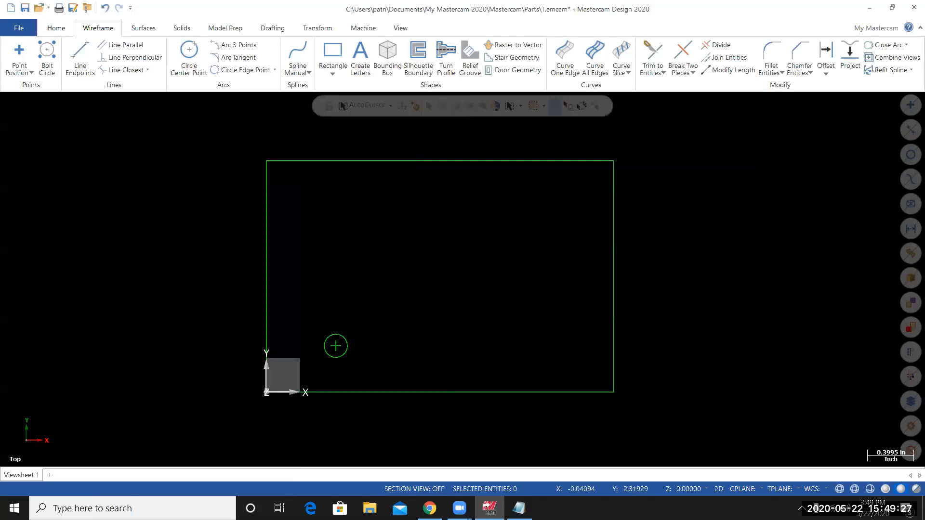
mouse_move(357, 337)
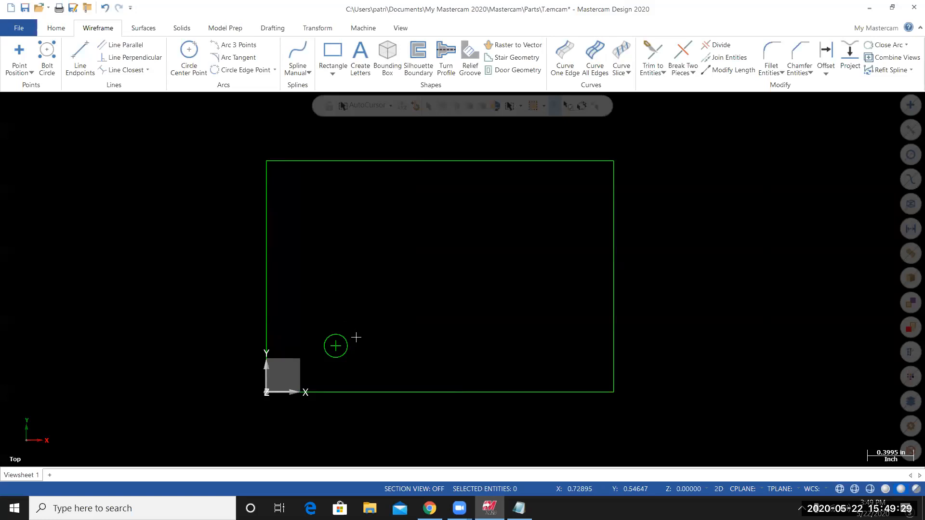
mouse_move(385, 343)
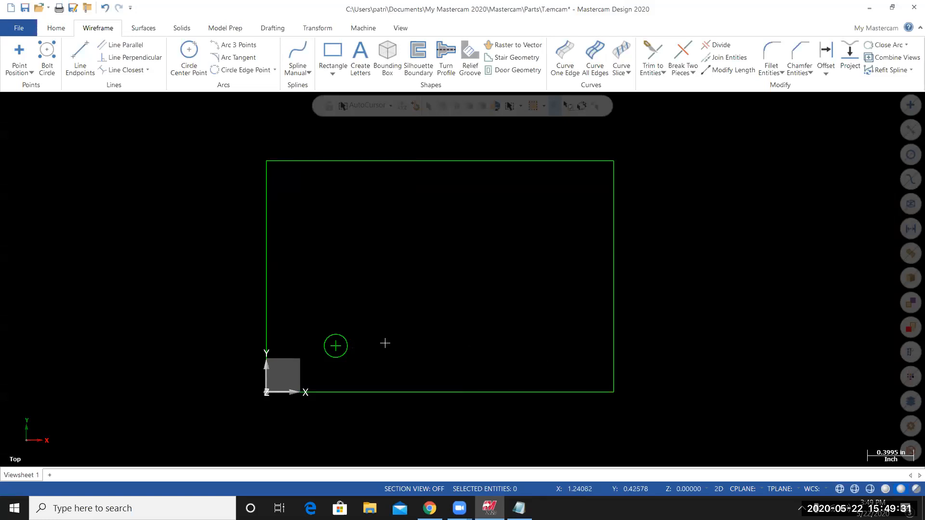
mouse_move(466, 343)
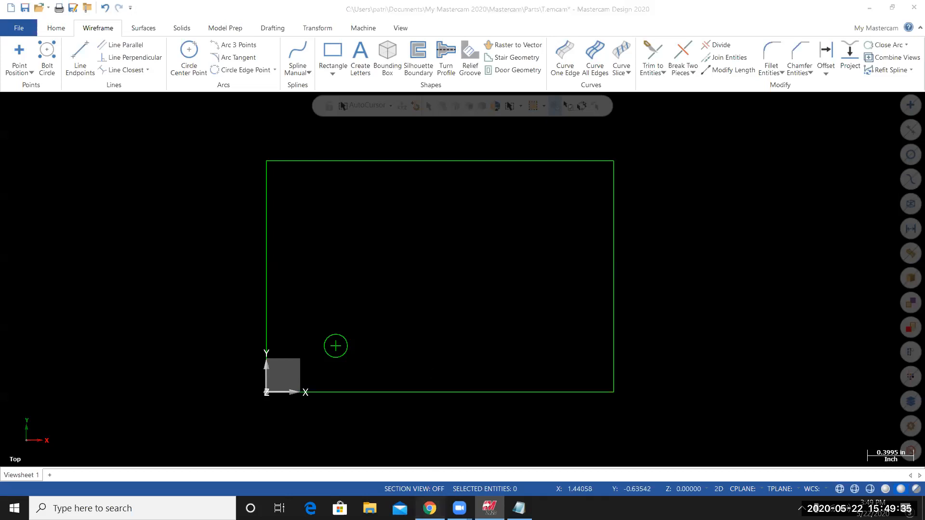
Switch to Drill_1.pdf in Chrome to check the 4x4 hole spacing
click(429, 508)
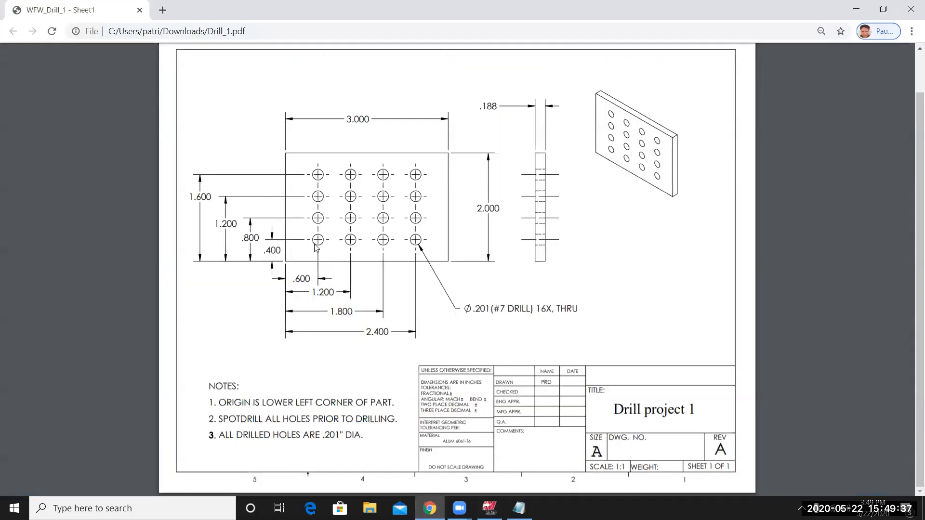
mouse_move(383, 242)
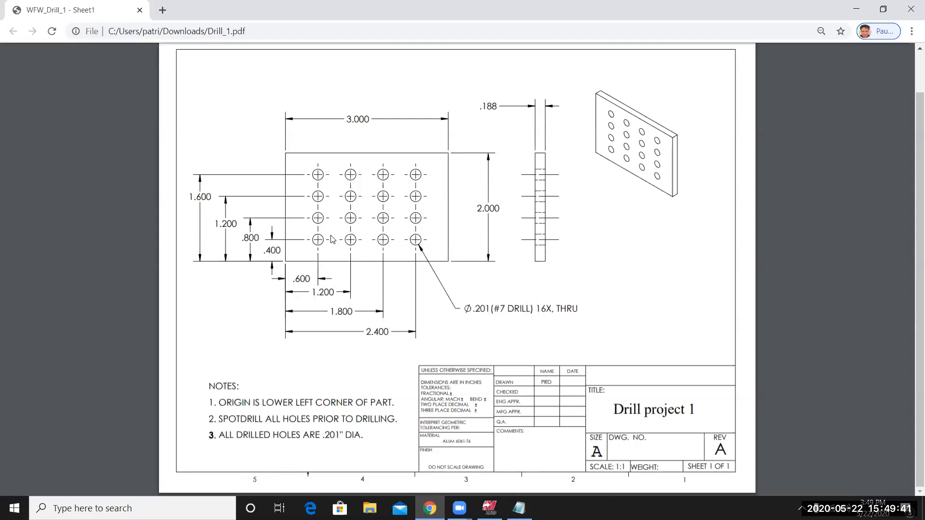
mouse_move(328, 299)
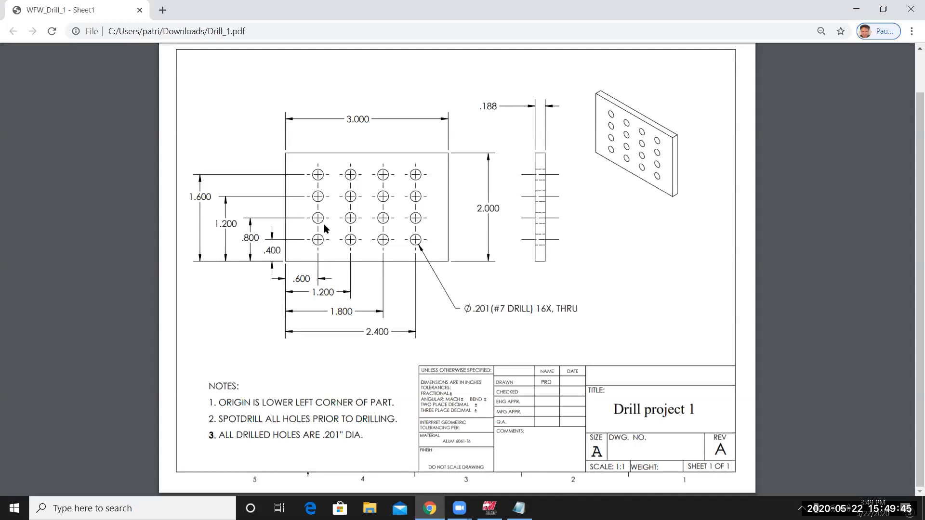
mouse_move(323, 224)
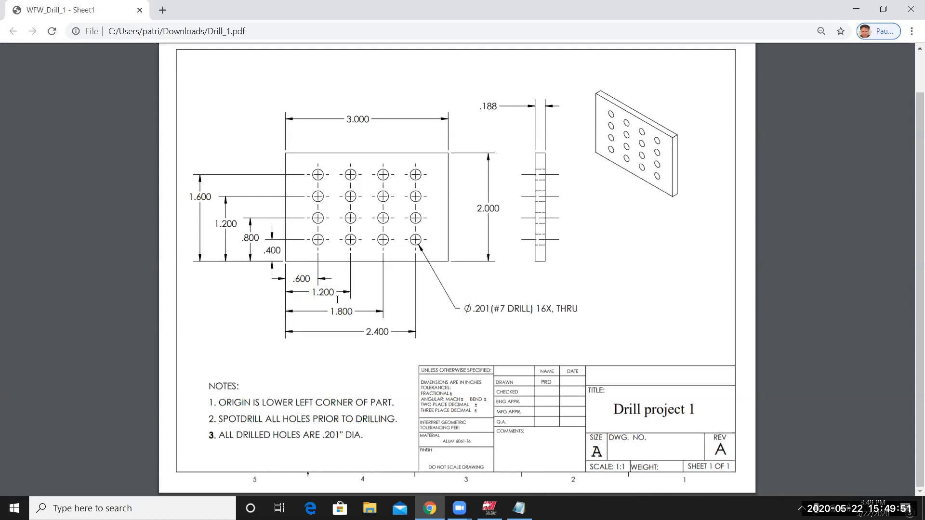
mouse_move(404, 249)
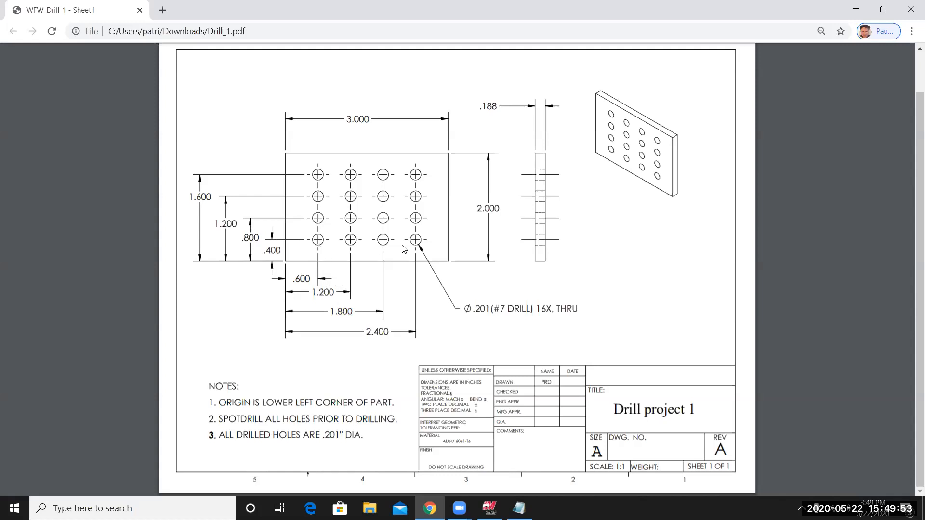
Back in Mastercam, select the hole circle with its center point for transforming
click(489, 508)
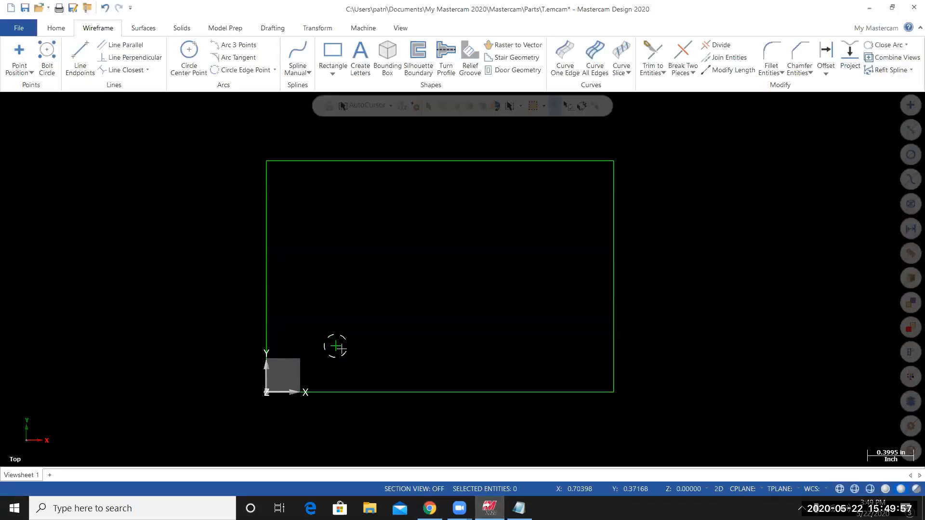
click(335, 346)
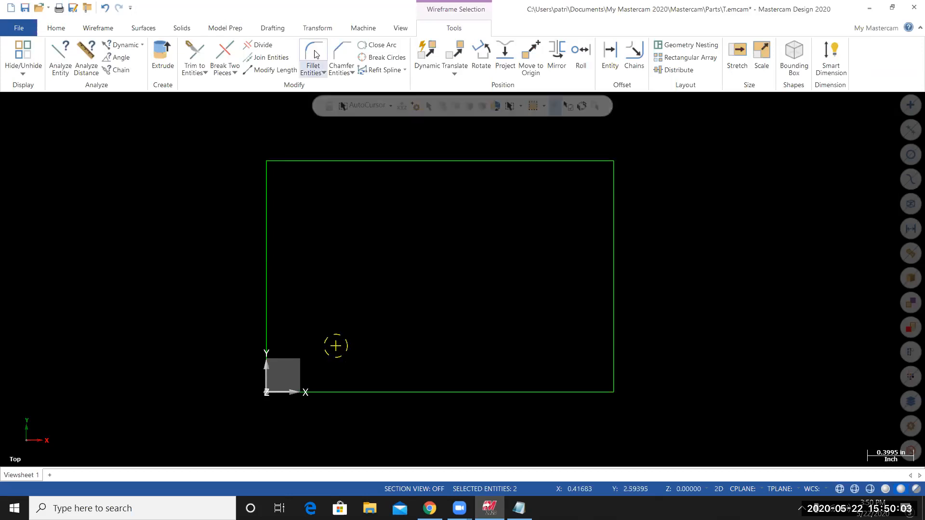
click(317, 28)
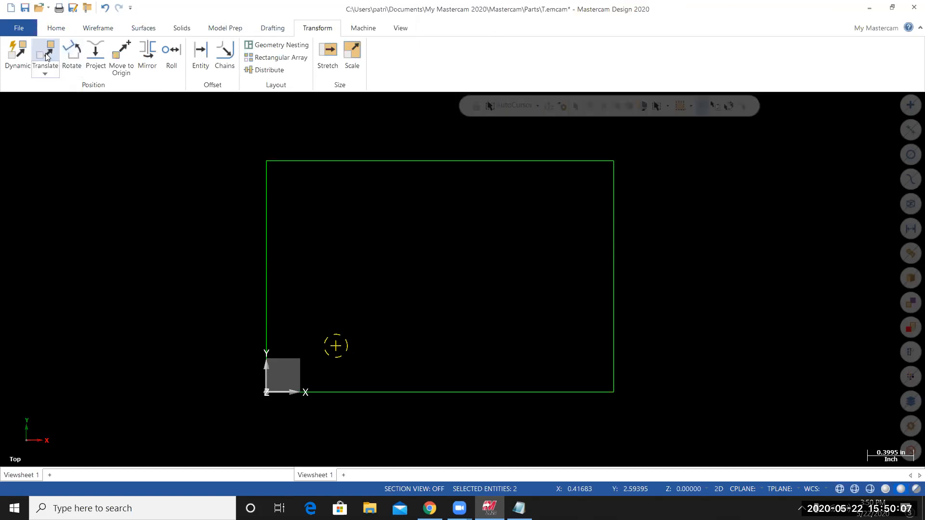
Preview three copies of the hole circle and center point spaced 0.6 in along X
click(45, 53)
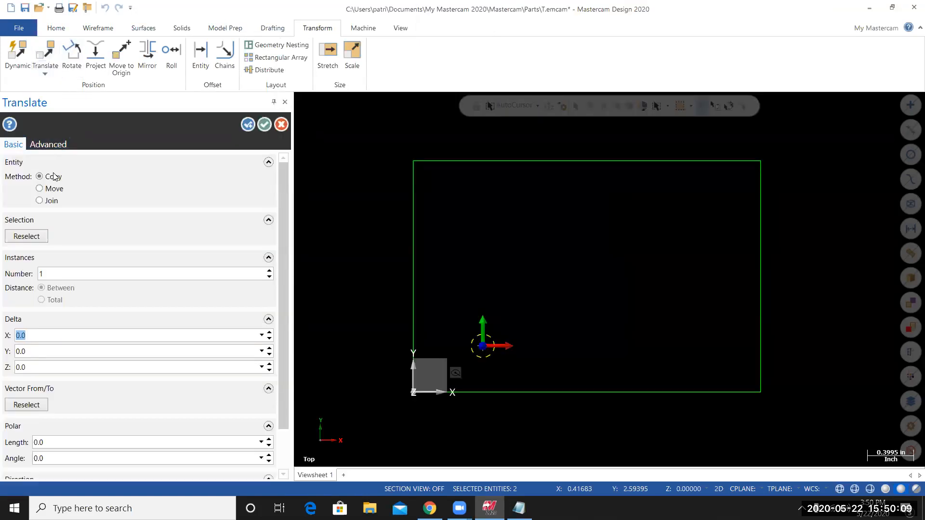
mouse_move(45, 176)
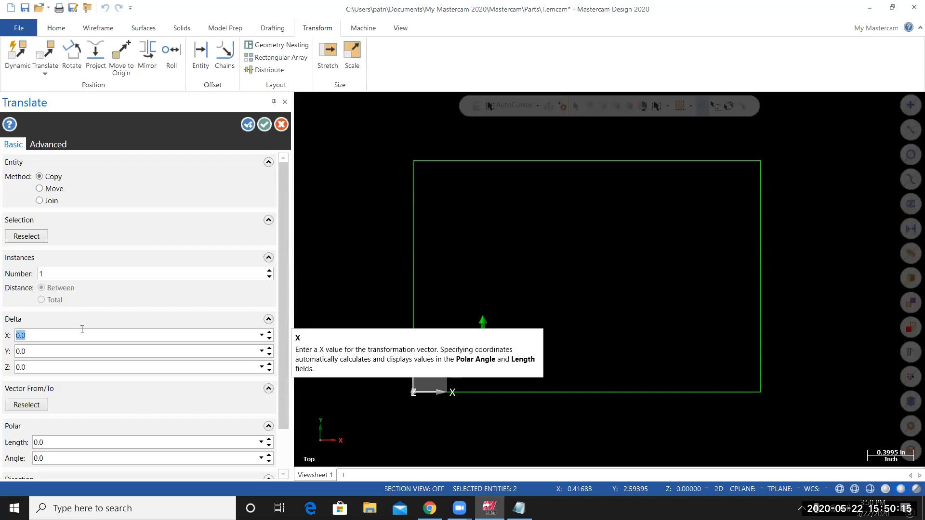
text(.6)
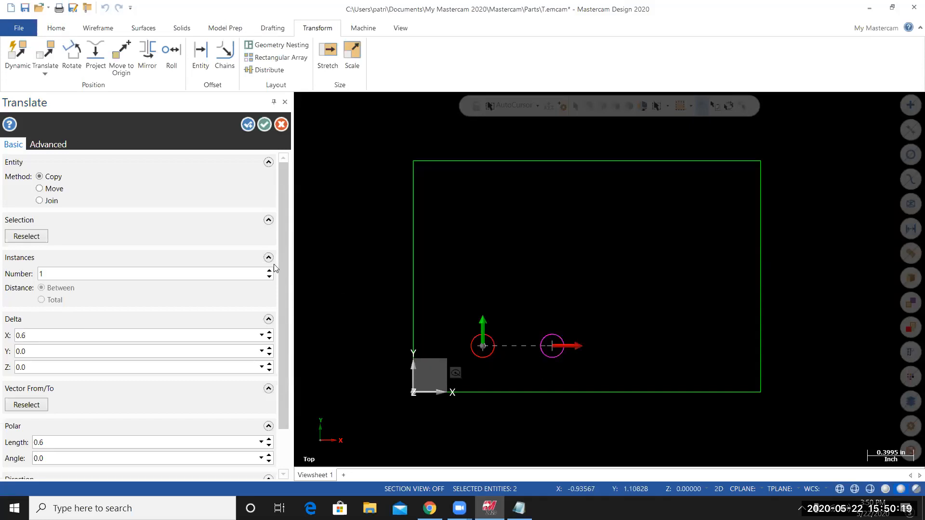
click(270, 271)
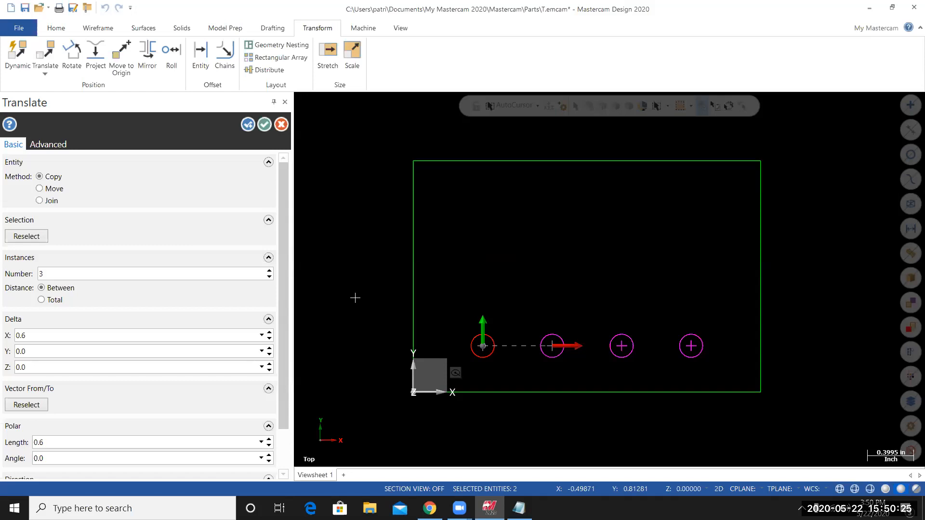
mouse_move(361, 347)
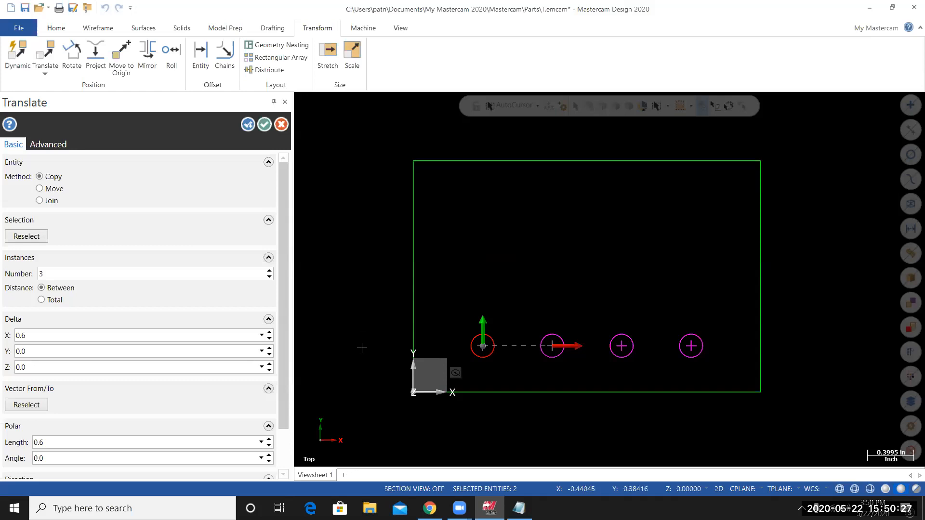
mouse_move(566, 310)
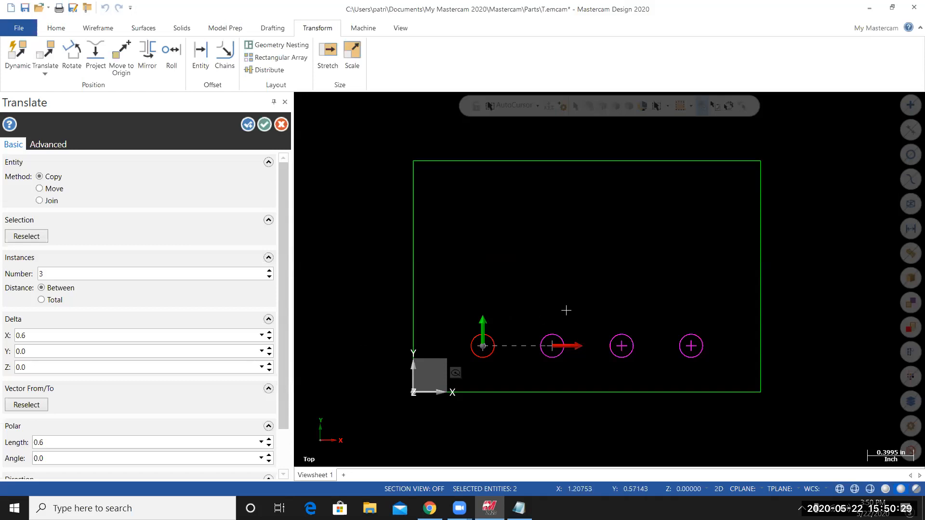
mouse_move(511, 179)
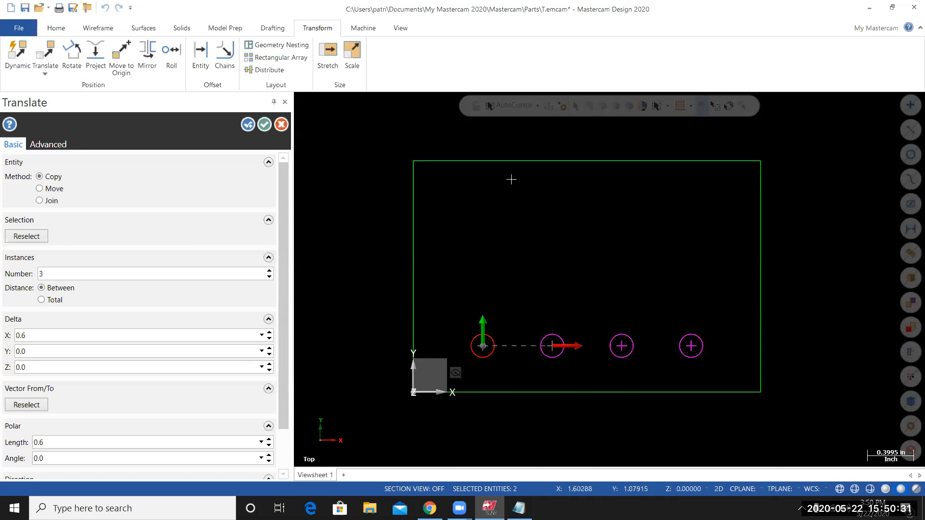
mouse_move(247, 124)
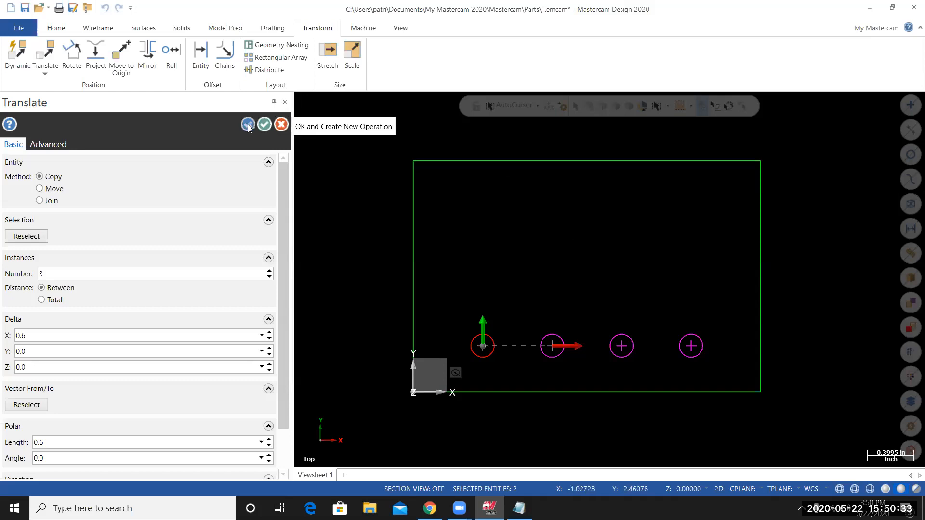
Accept the four-hole row and pick all four circles with points for another copy
click(247, 124)
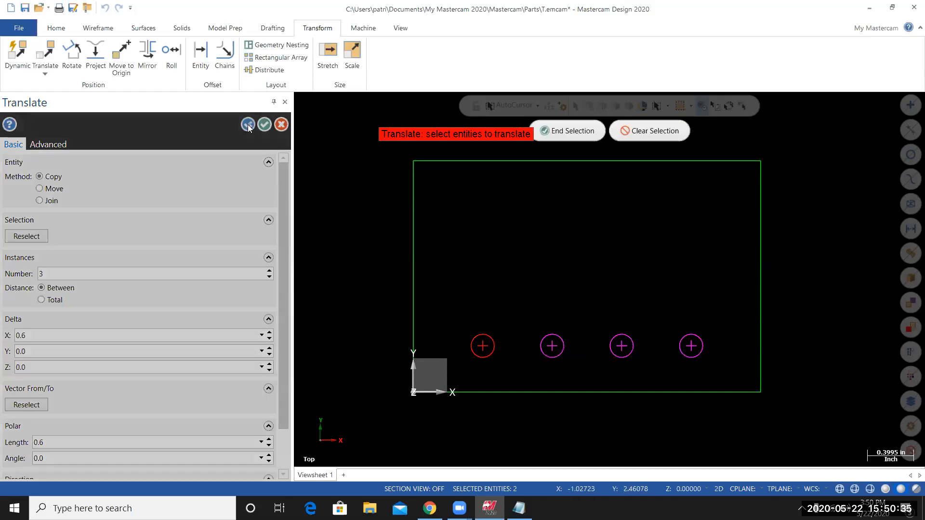
mouse_move(361, 202)
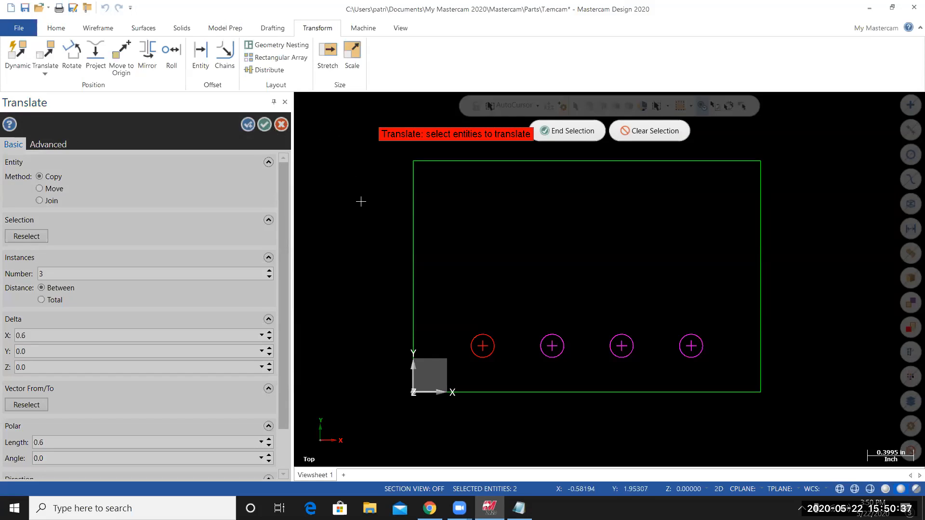
mouse_move(428, 290)
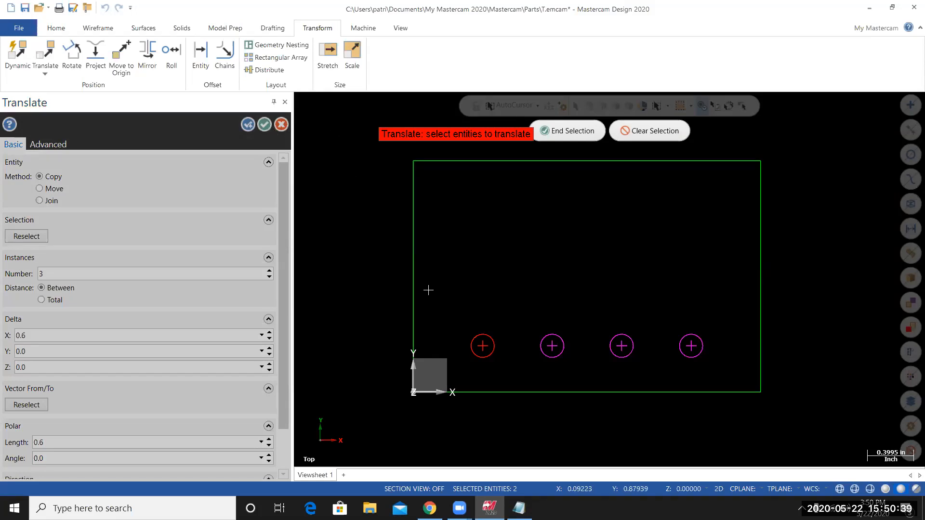
mouse_move(659, 229)
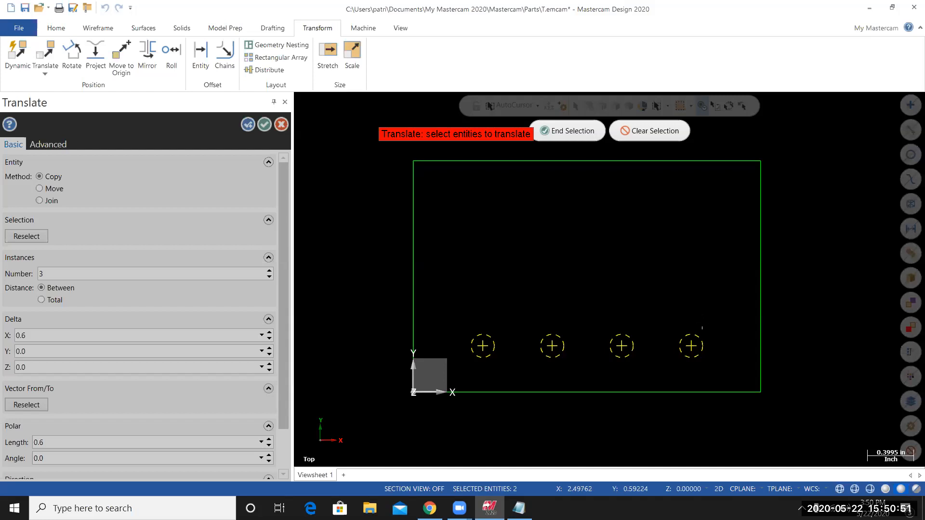
mouse_move(608, 307)
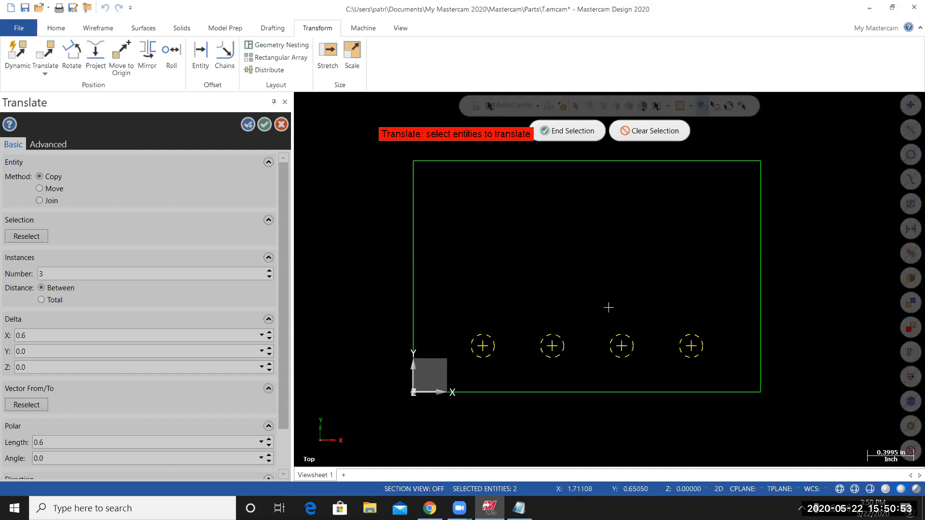
mouse_move(524, 318)
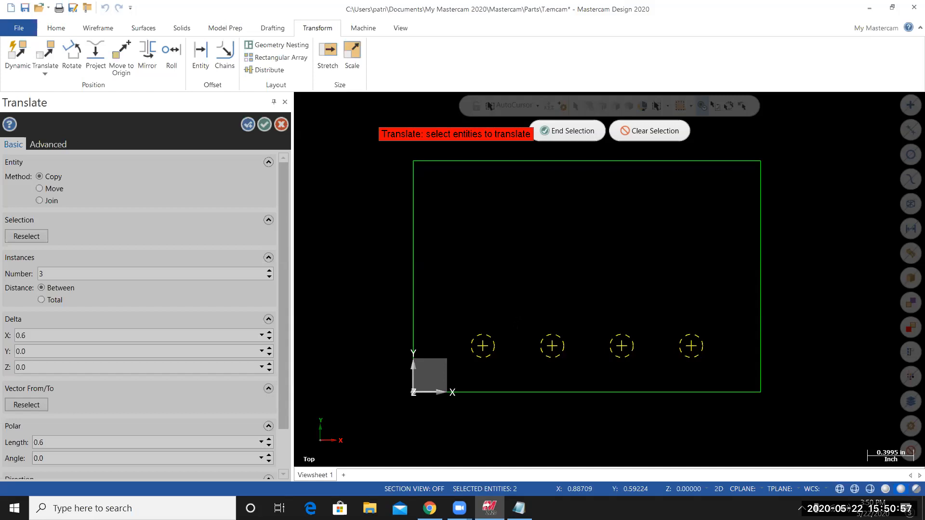
mouse_move(545, 181)
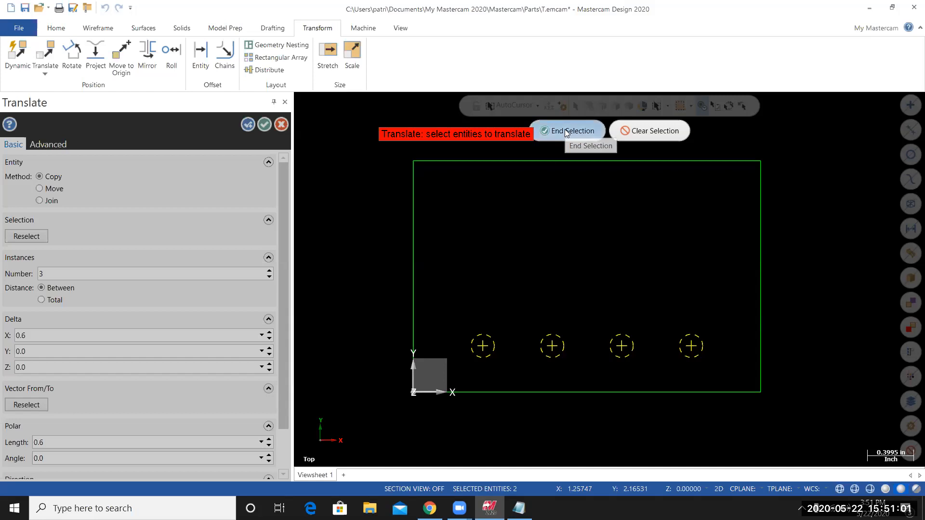
click(568, 131)
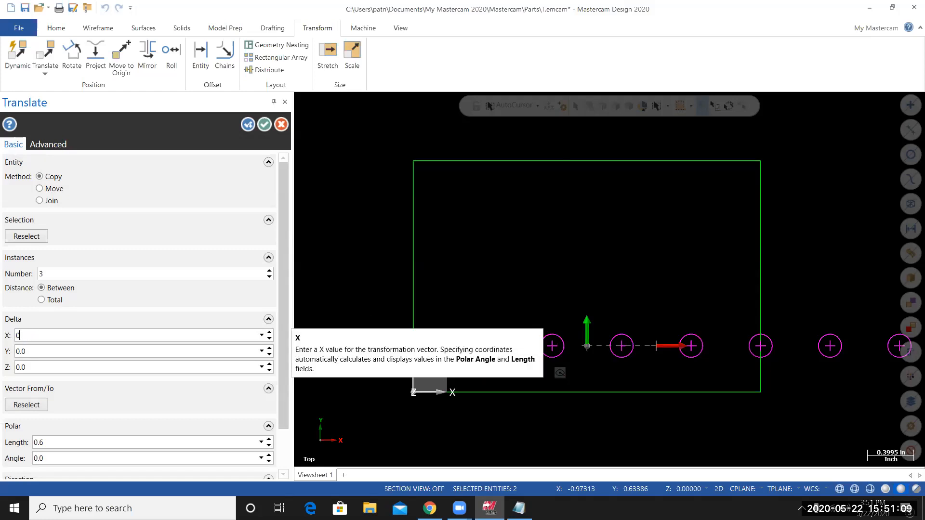
Copy the four-hole row three times 0.4 in along Y, completing the 4x4 grid
click(142, 352)
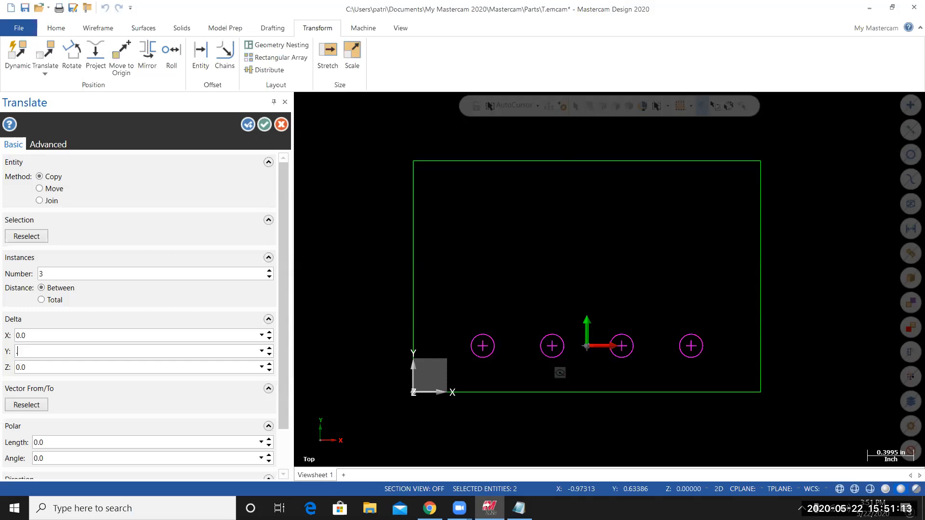
text(0.4)
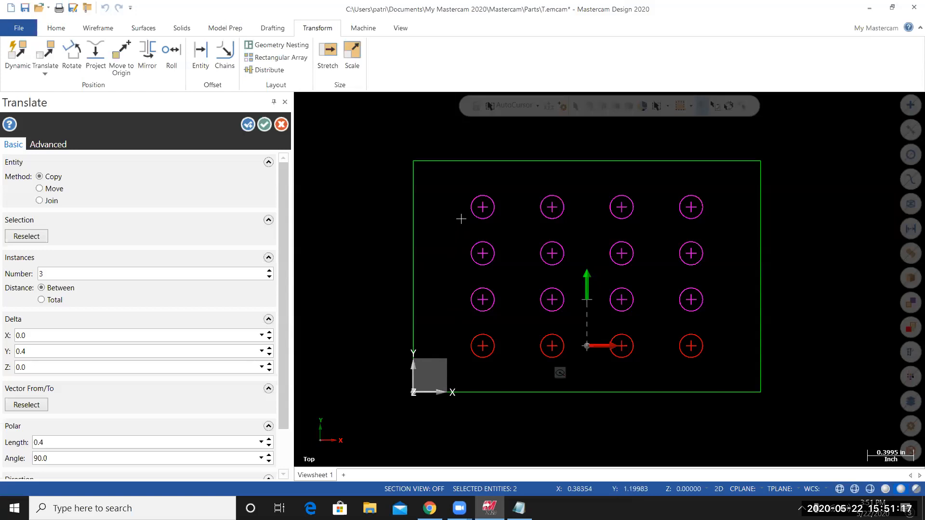
mouse_move(446, 197)
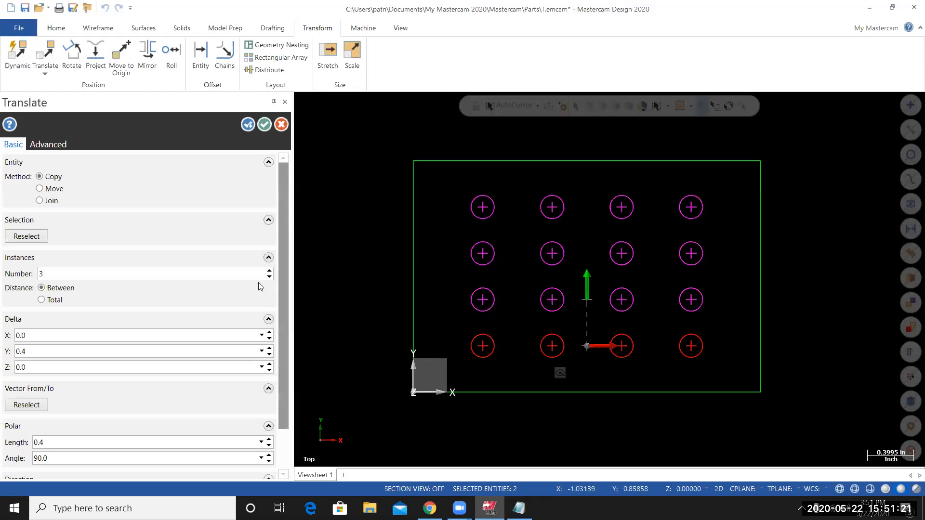
triple_click(154, 274)
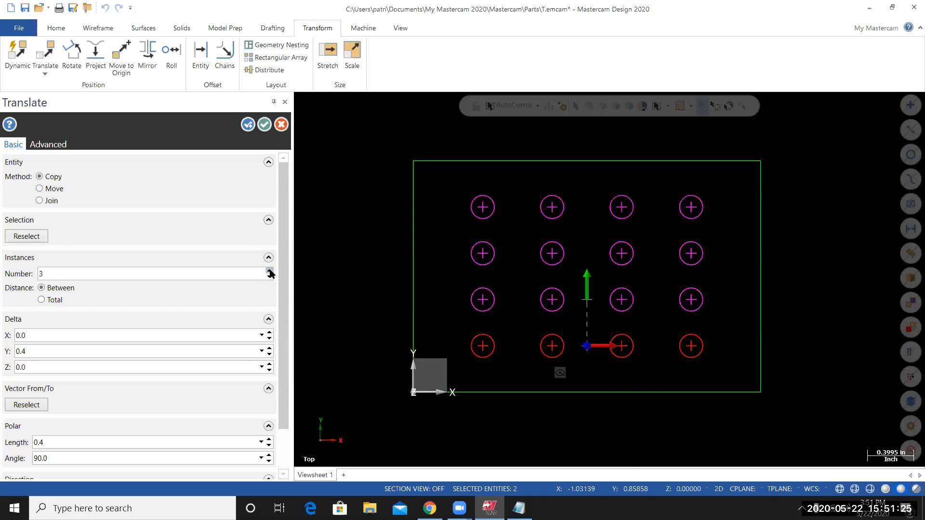
click(269, 277)
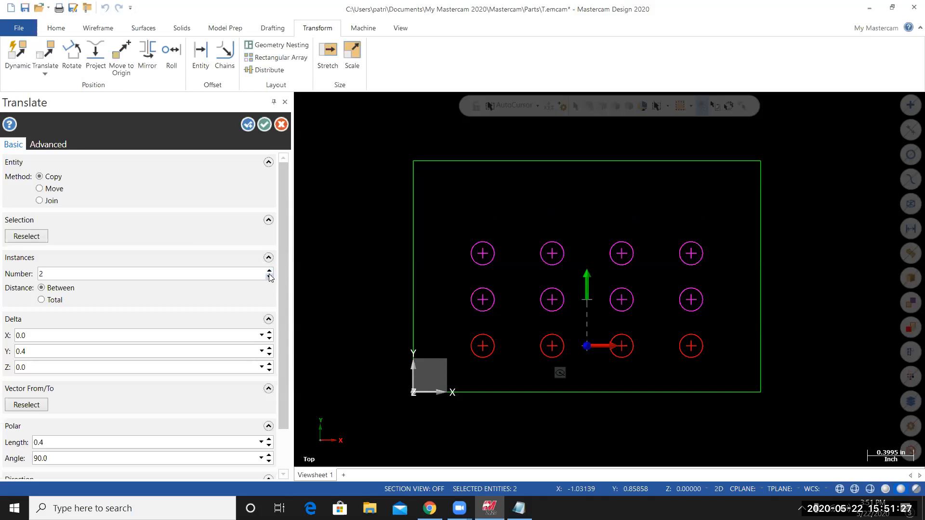
click(268, 271)
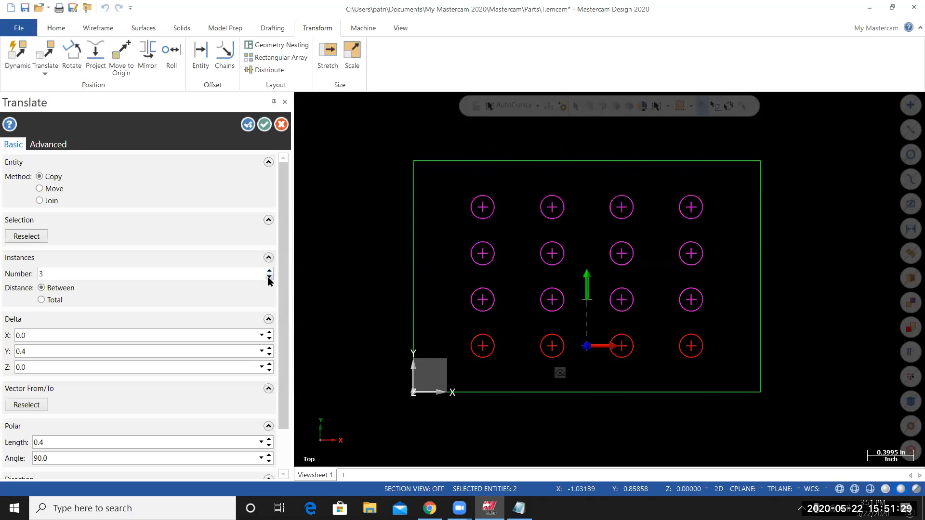
mouse_move(455, 311)
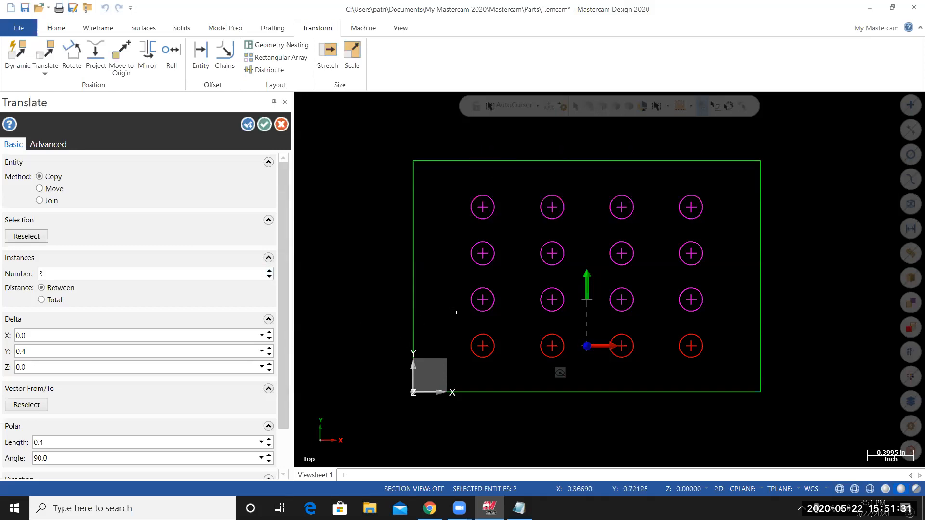
mouse_move(426, 260)
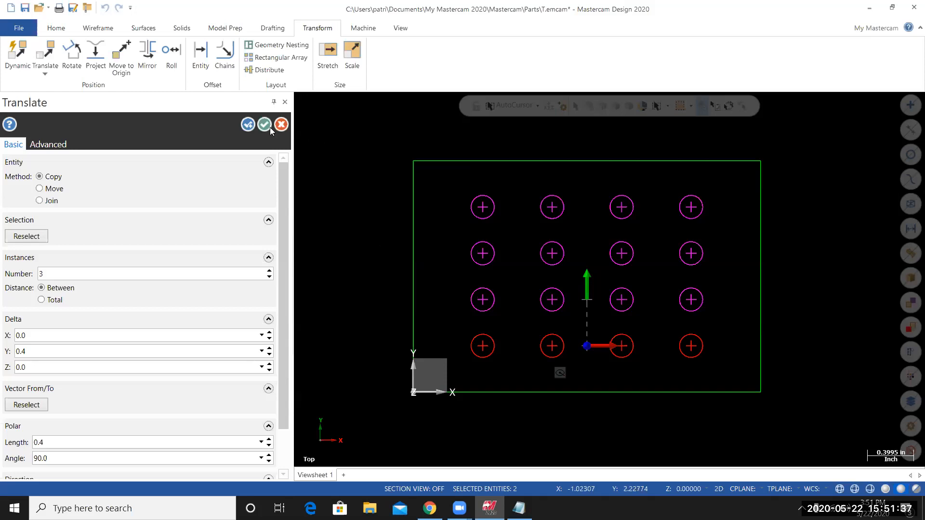
click(263, 125)
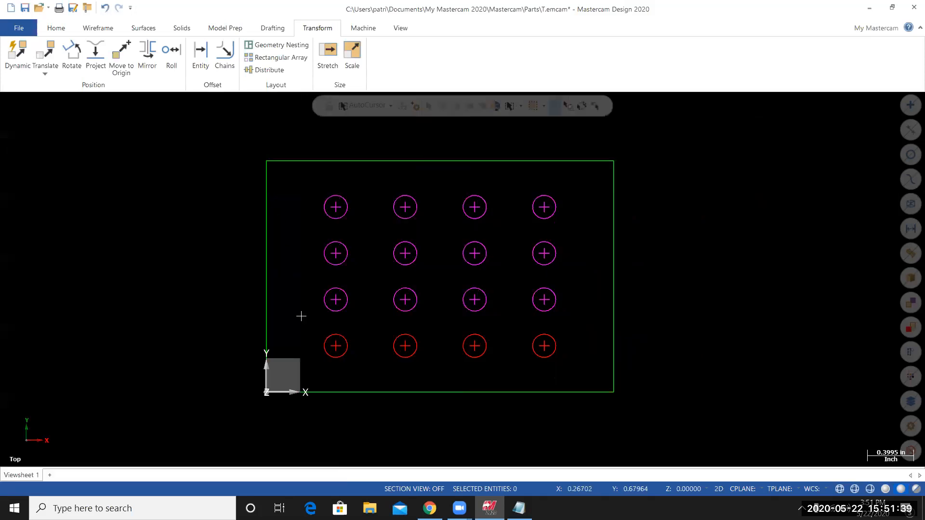
mouse_move(400, 187)
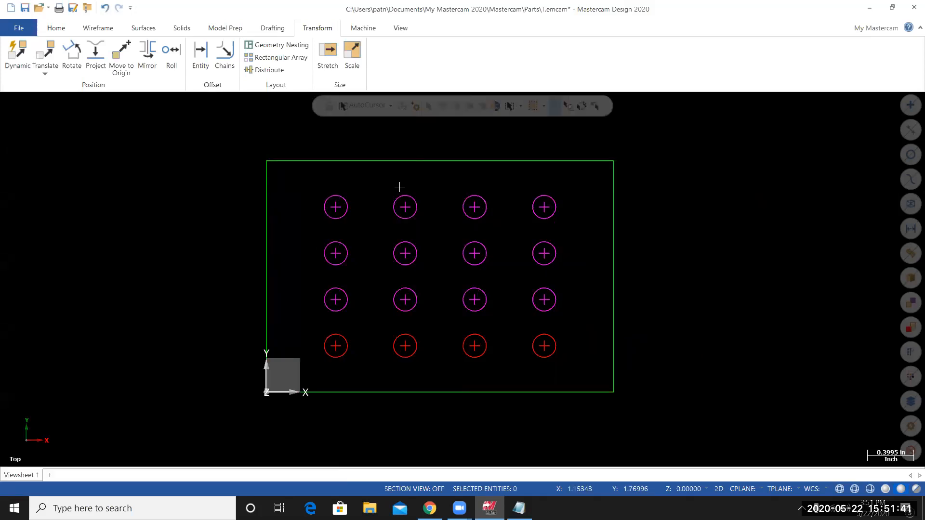
mouse_move(182, 218)
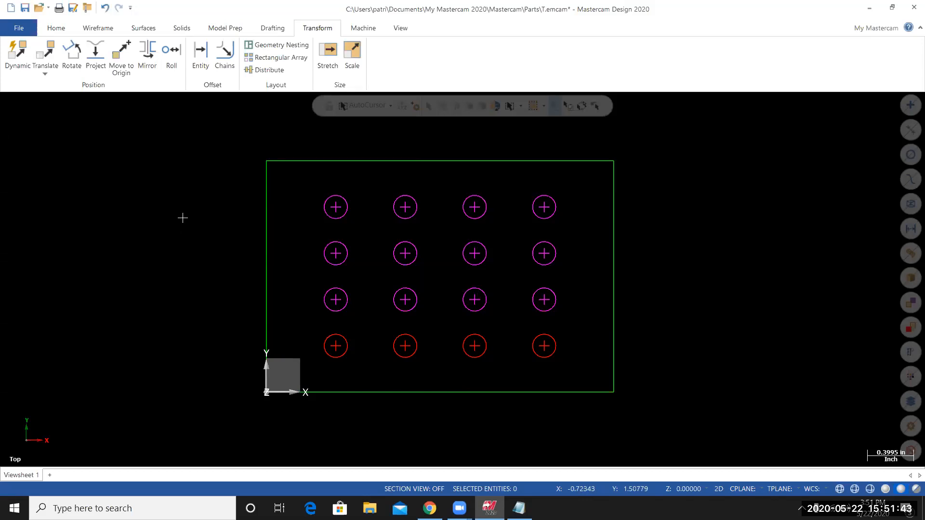
right_click(183, 218)
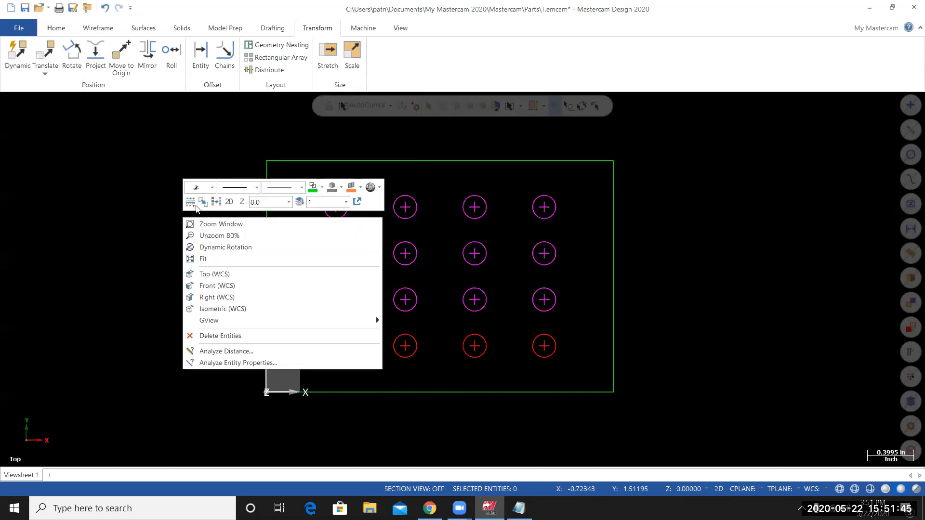
mouse_move(216, 203)
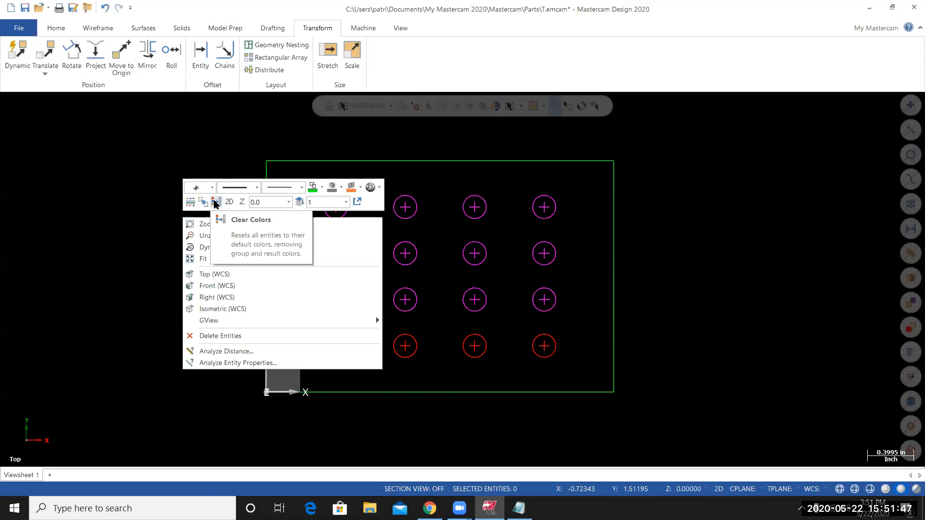